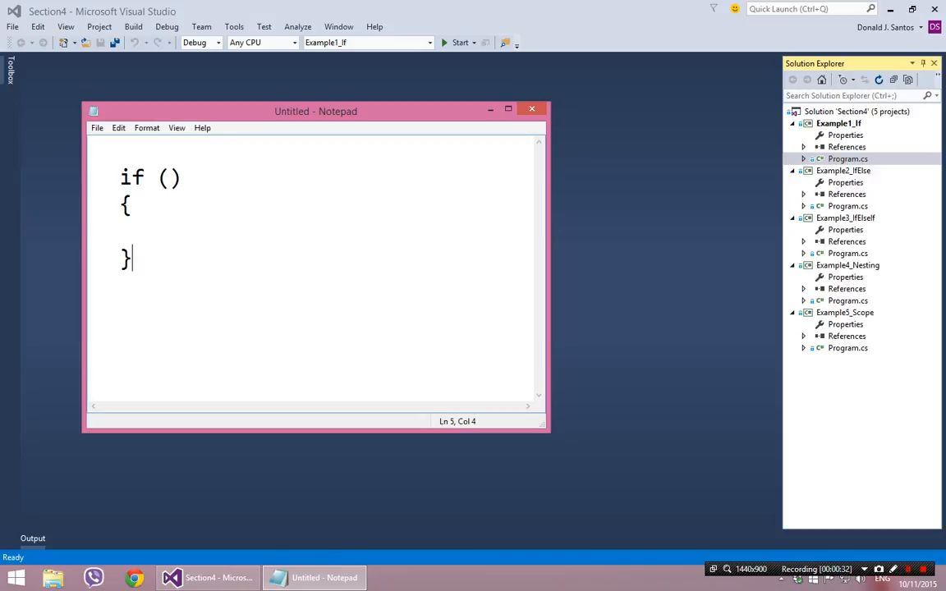
# - Centre the Notepad window and try 'boolean' then 'true' as the if condition
pyautogui.doubleClick(133, 177)
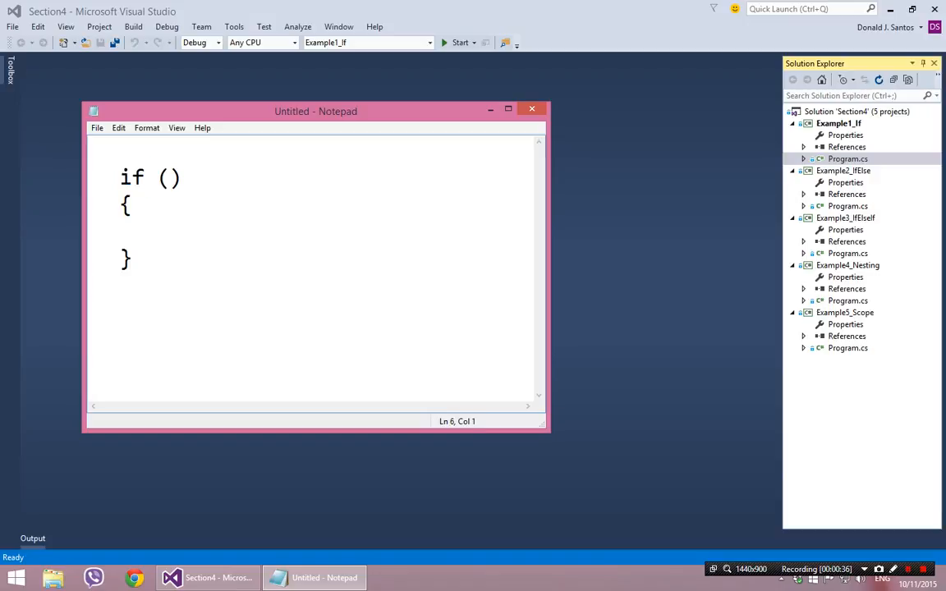
pyautogui.moveTo(315, 112); pyautogui.dragTo(441, 123)
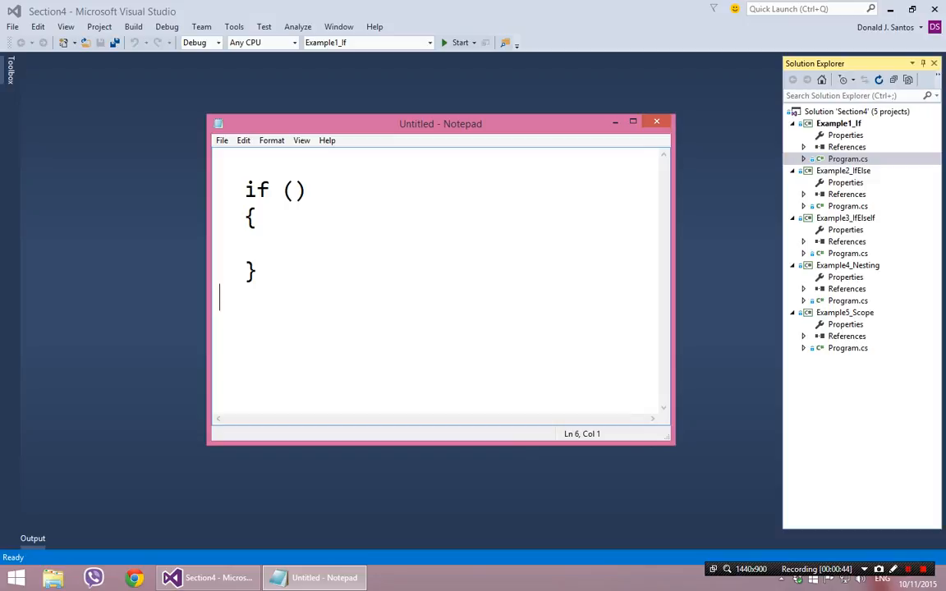
pyautogui.doubleClick(256, 191)
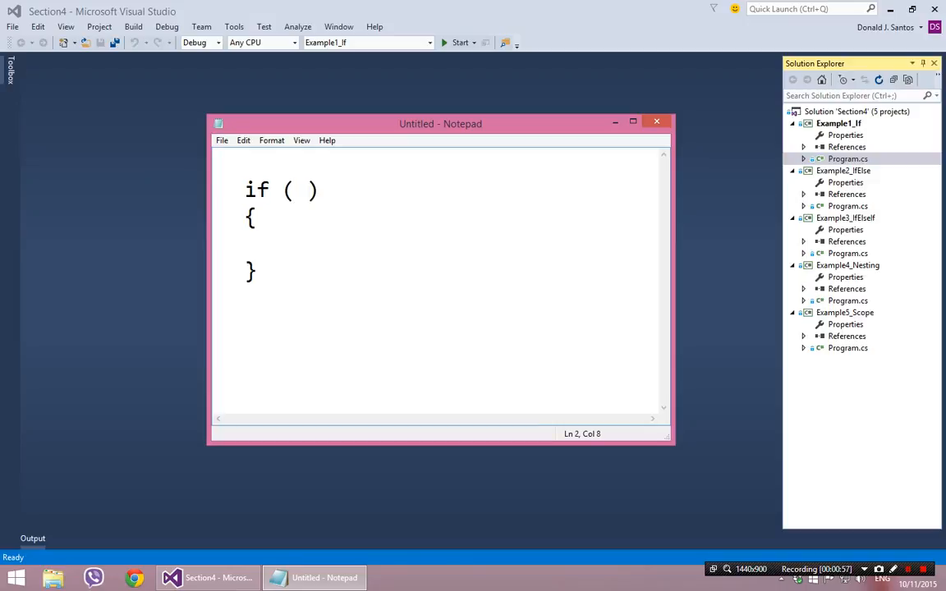
pyautogui.write('boolean')
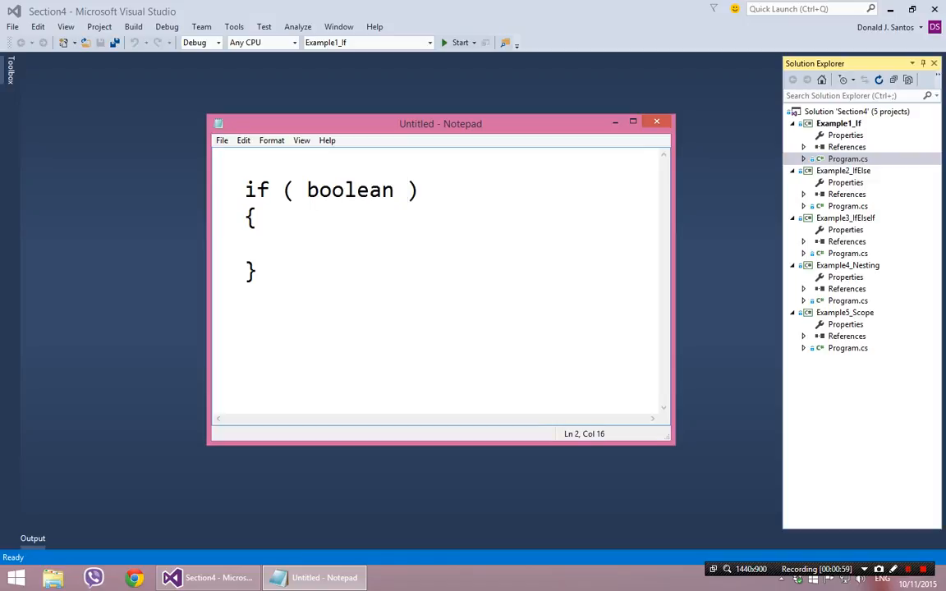
pyautogui.doubleClick(349, 191)
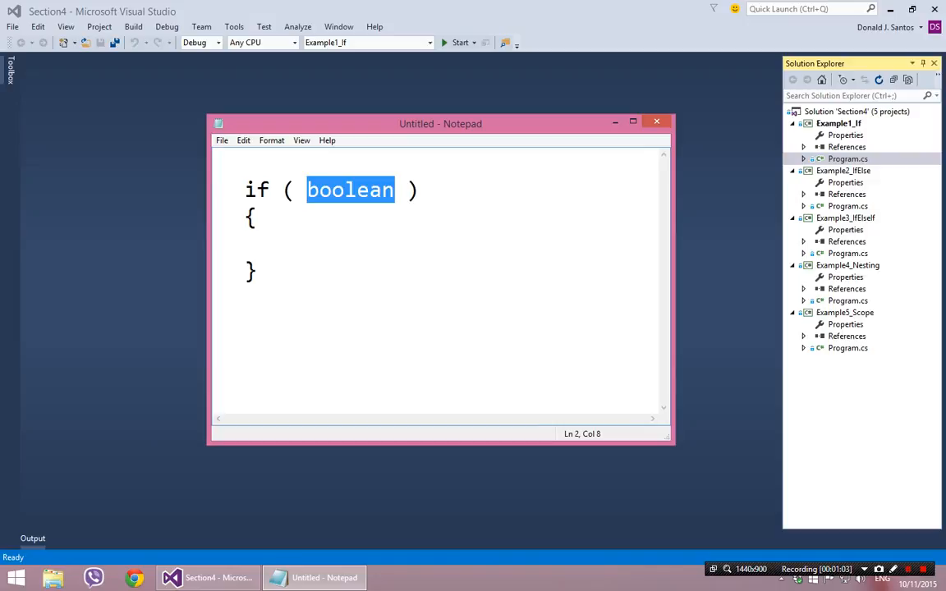
pyautogui.write('b')
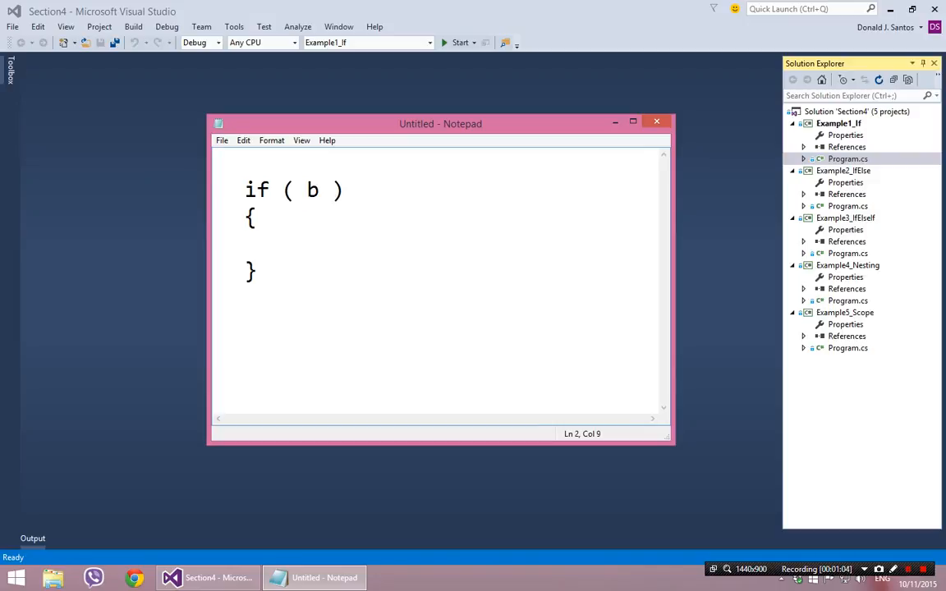
pyautogui.write('true')
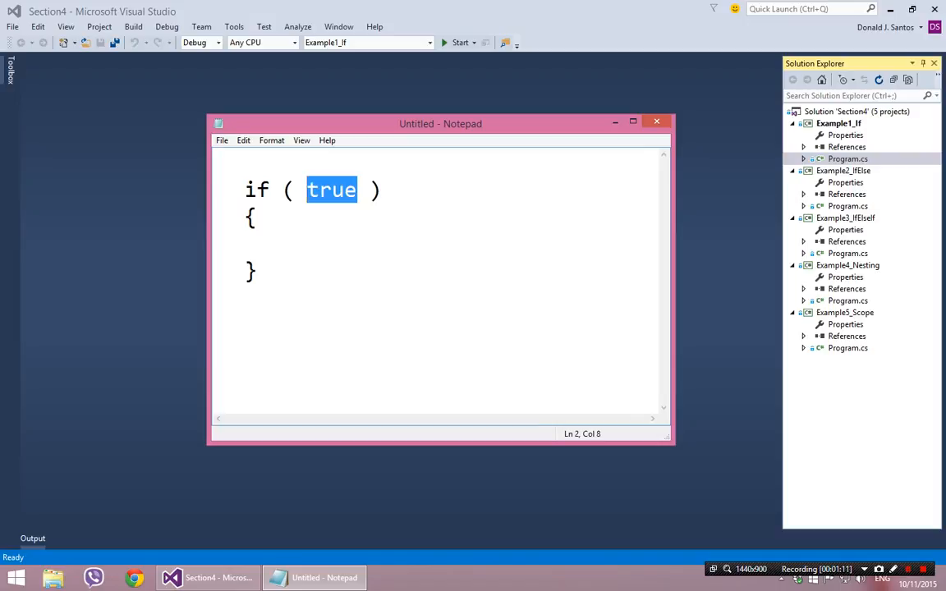
# - Try the condition '5 > 10 && 10 < 5' and delete it, leaving the parentheses empty
pyautogui.write('5 > 10')
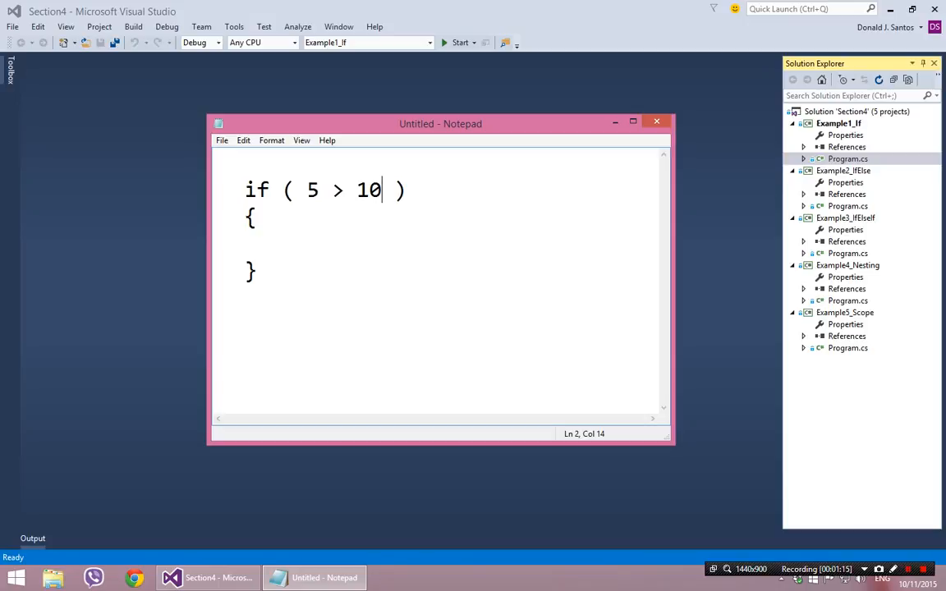
pyautogui.write('" "')
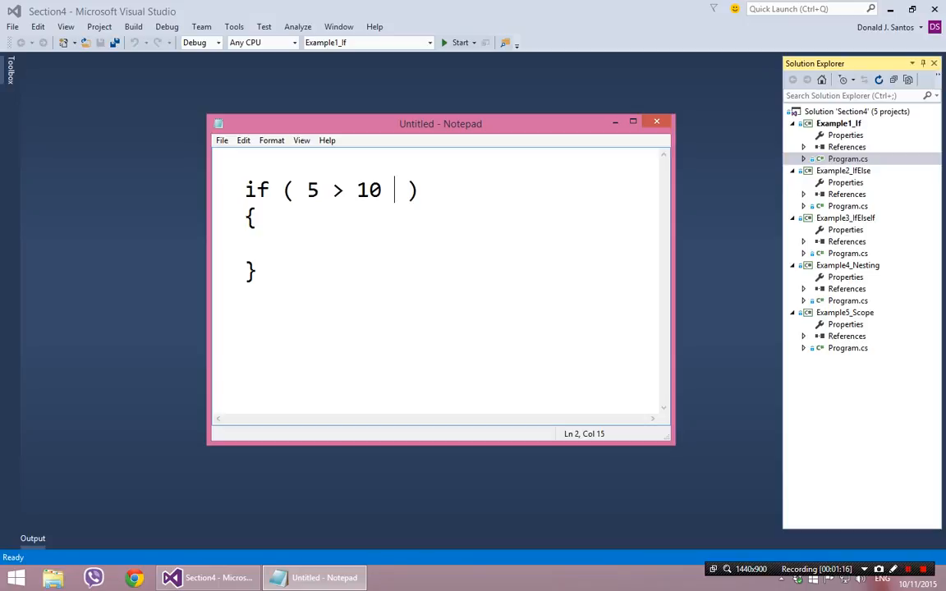
pyautogui.write('&&')
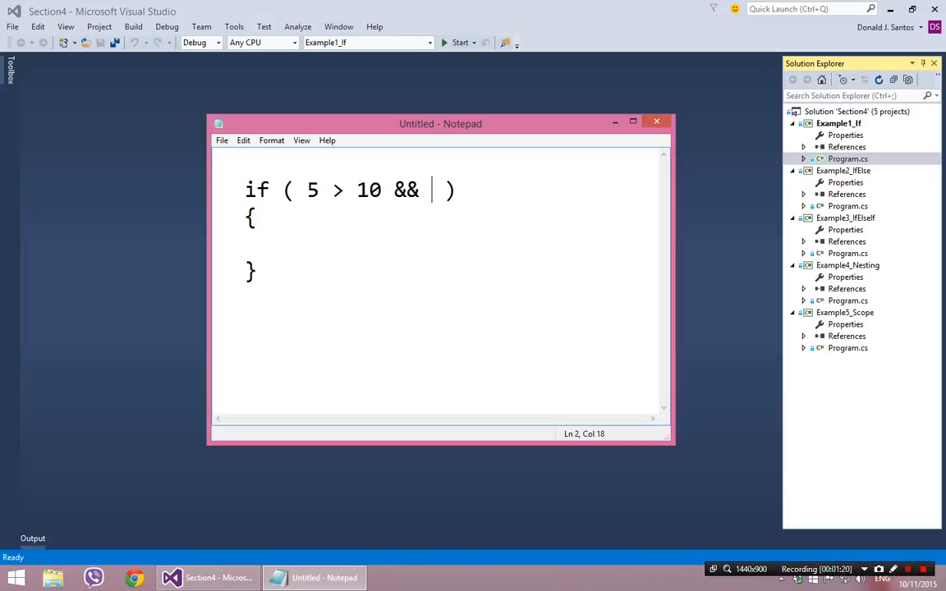
pyautogui.write('10 < 5')
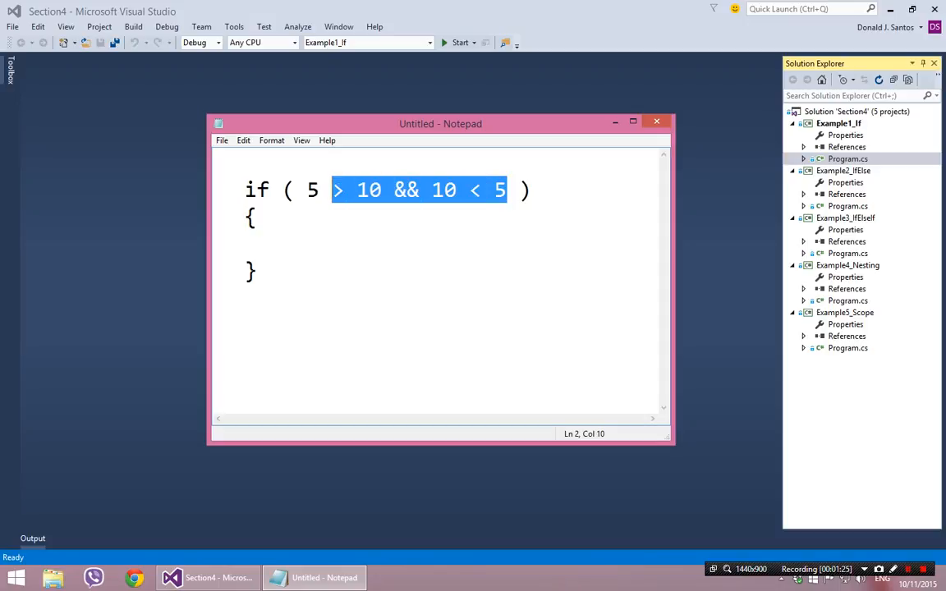
pyautogui.press('Delete')
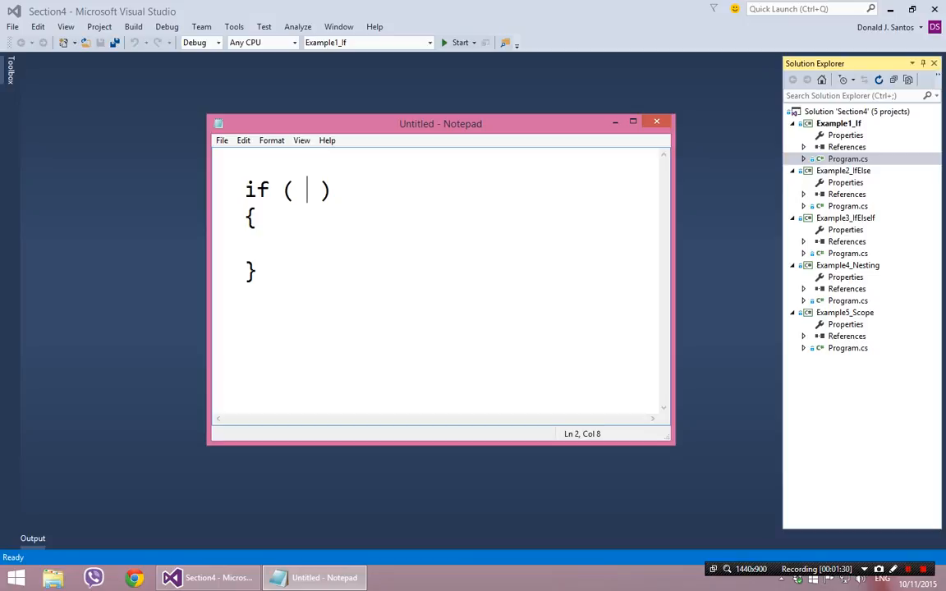
# - Try a quoted "condition" placeholder, clear it, and write // Instruction comment lines inside the braces
pyautogui.write('"condition')
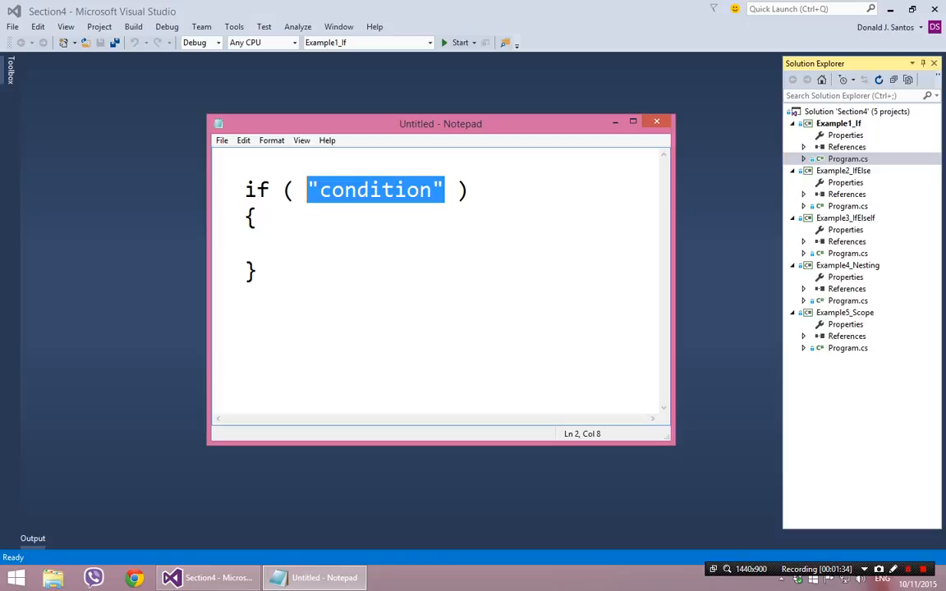
pyautogui.press('Delete')
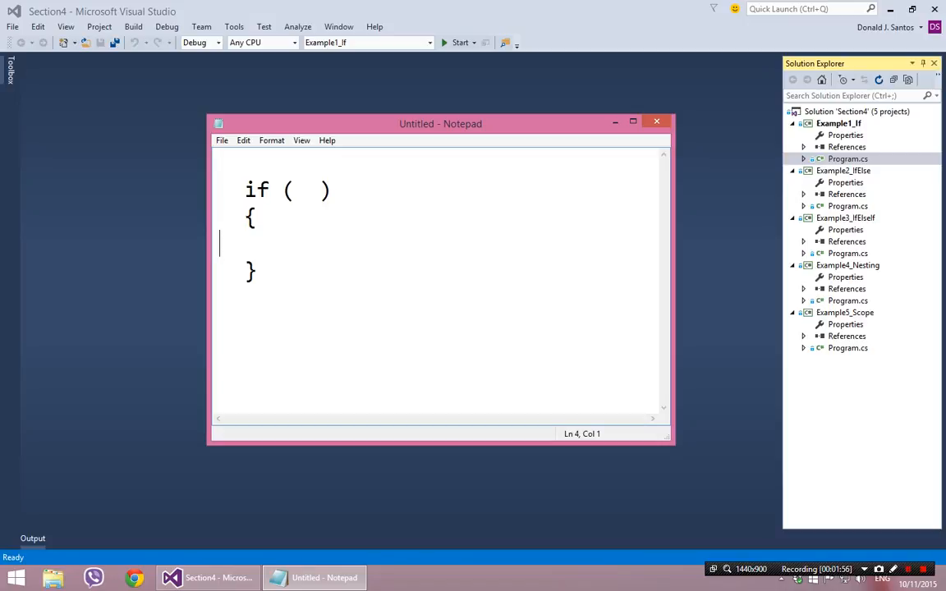
pyautogui.click(256, 272)
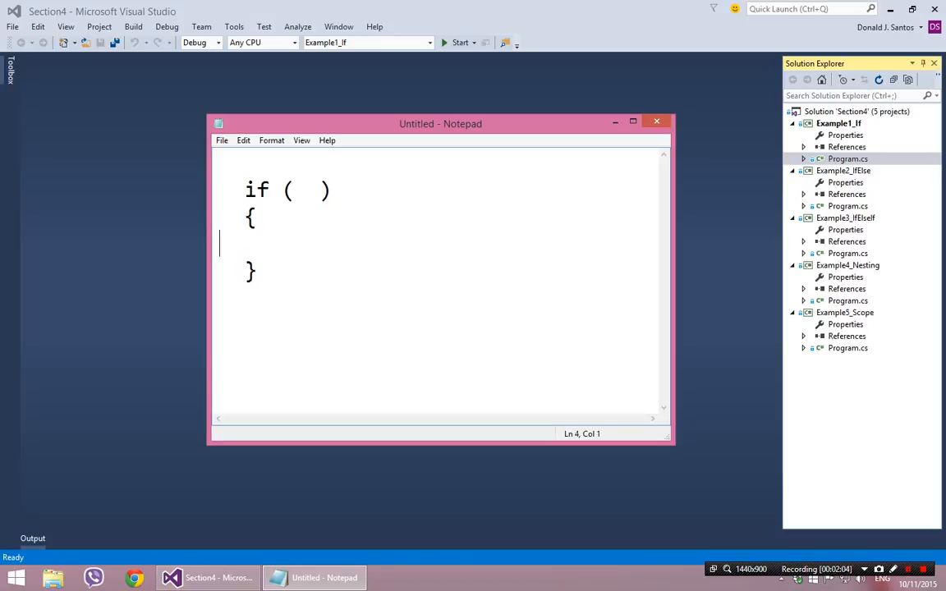
pyautogui.write('//')
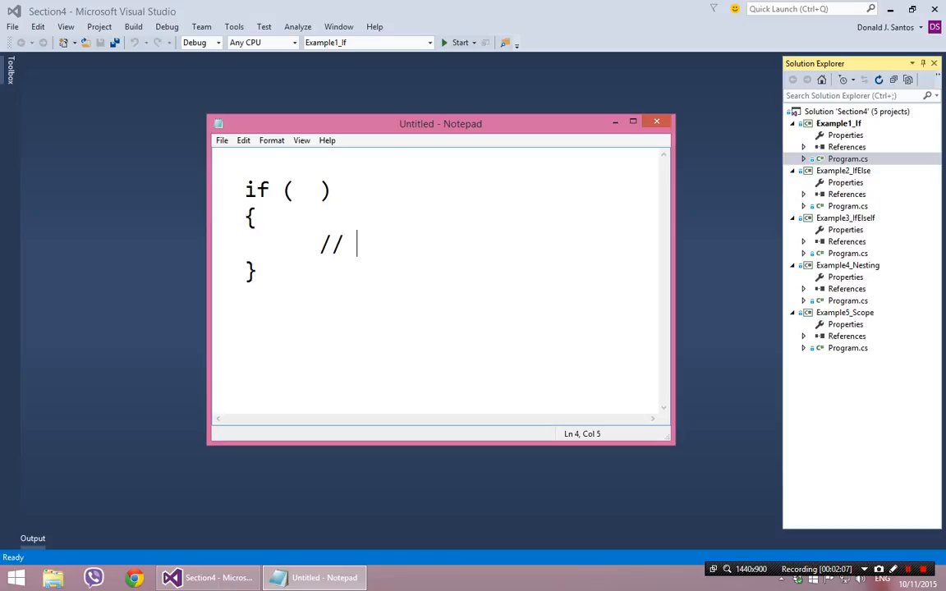
pyautogui.write('Instruction 1')
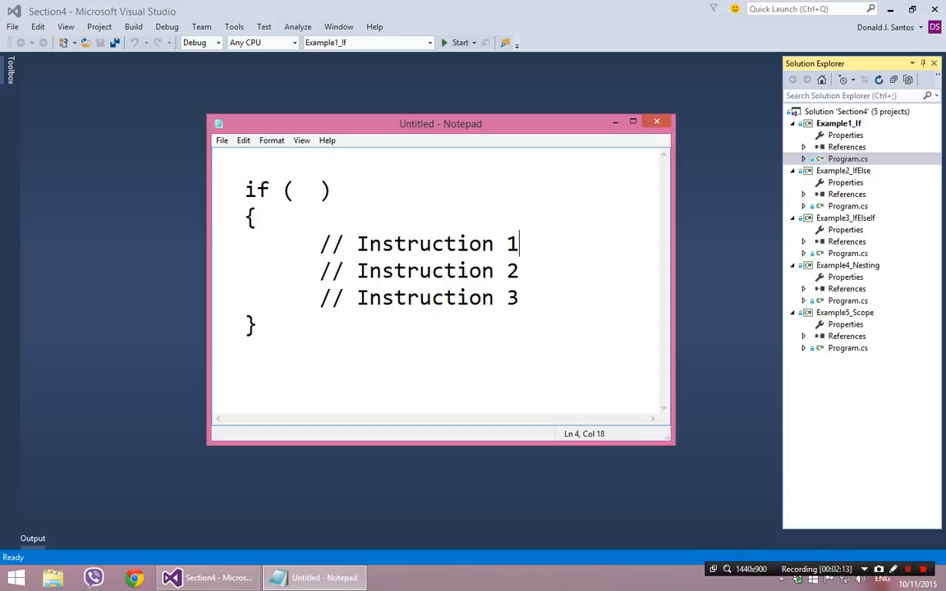
pyautogui.click(297, 191)
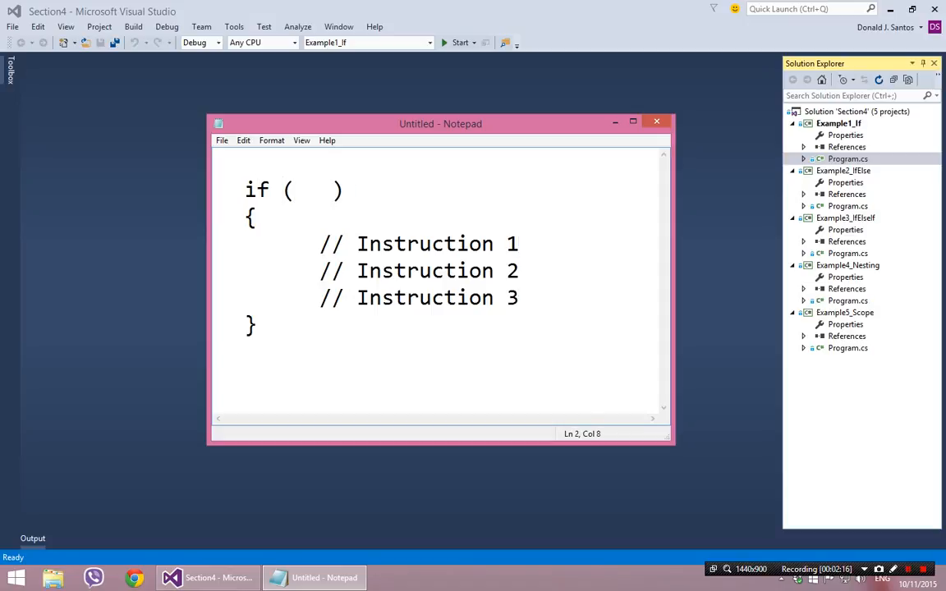
# - Make the condition OK and declare bool OK; above the if statement
pyautogui.write('OK')
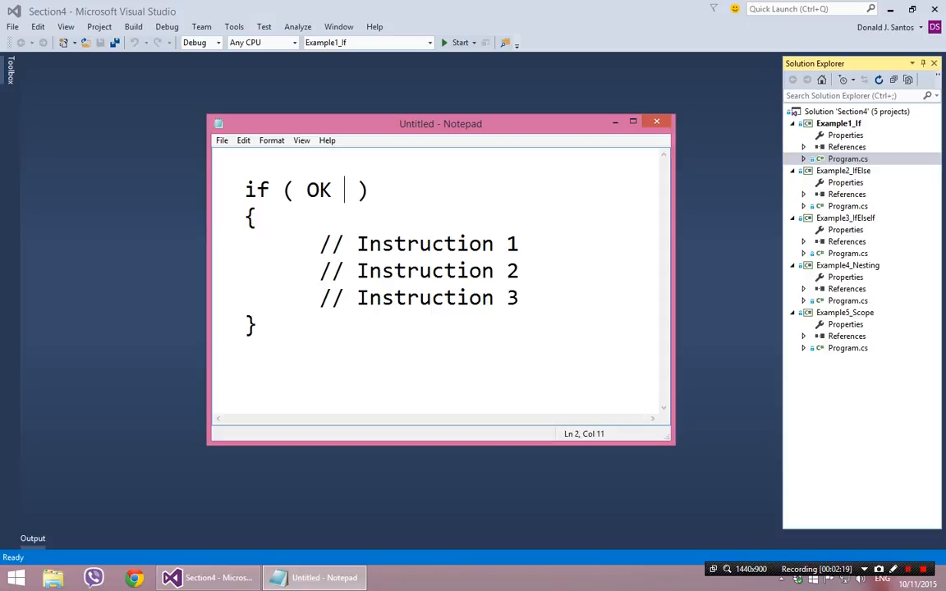
pyautogui.write('boo')
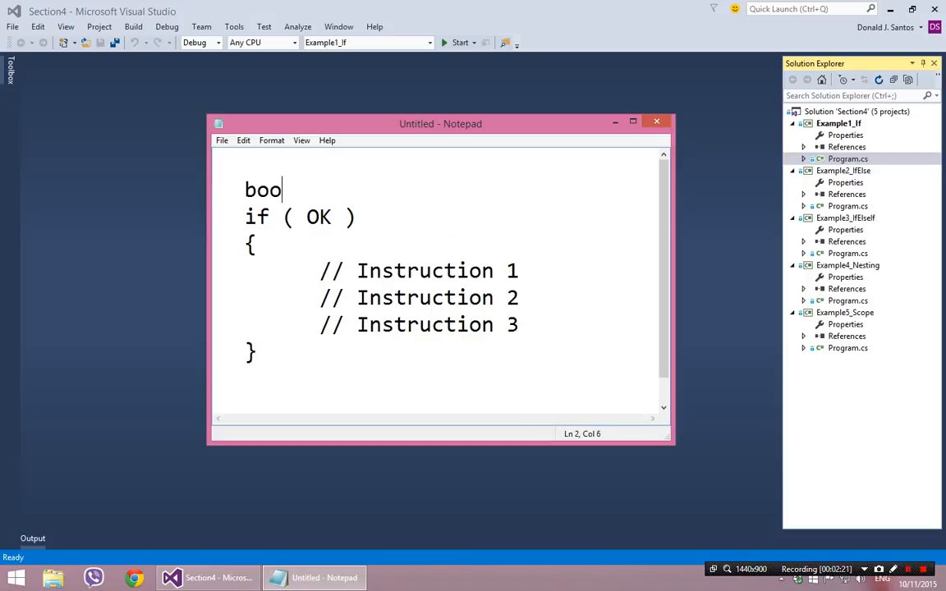
pyautogui.write('l OK;')
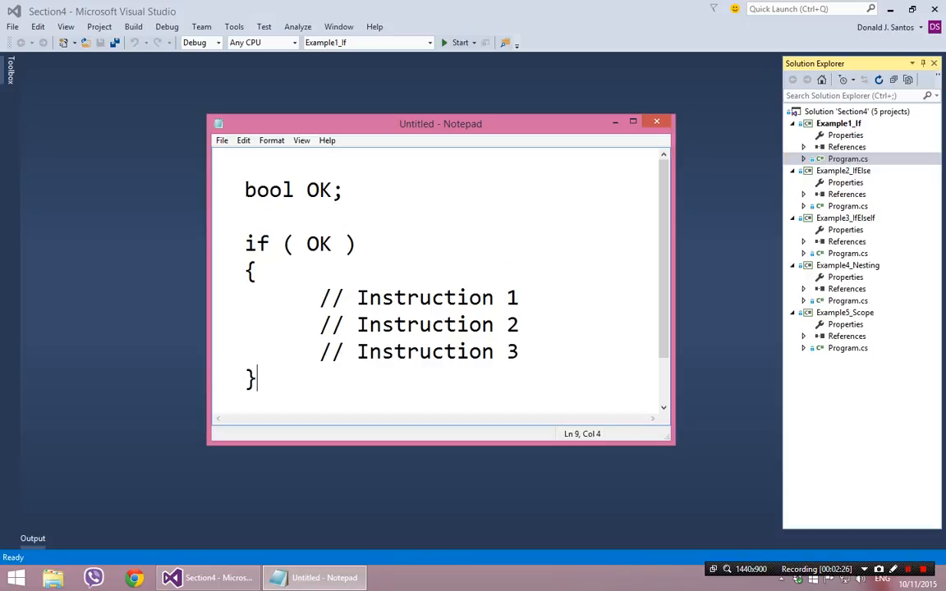
pyautogui.doubleClick(312, 243)
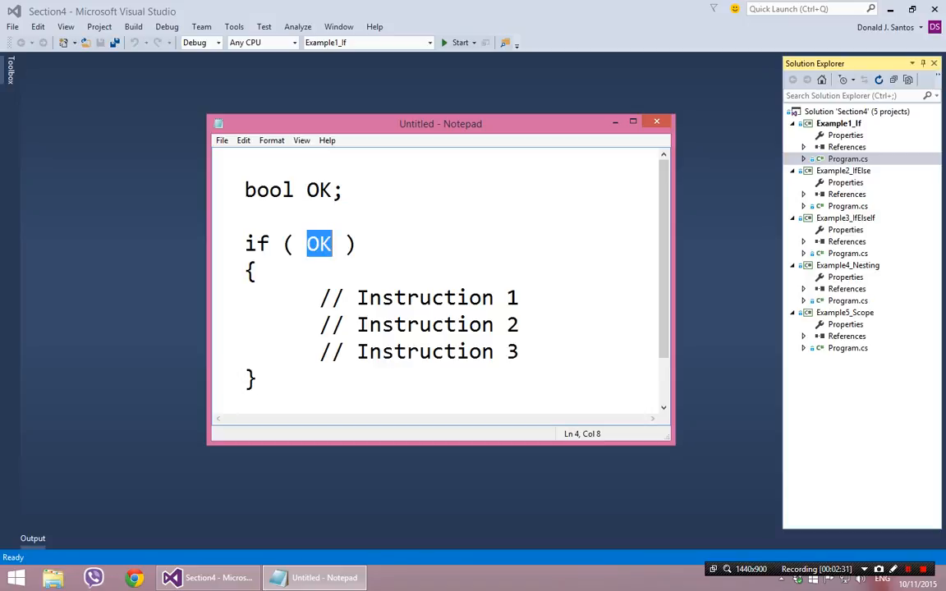
# - Highlight the braces and comments of the if ( OK ) block, then close Notepad to raise the save prompt
pyautogui.moveTo(249, 271); pyautogui.dragTo(255, 379)
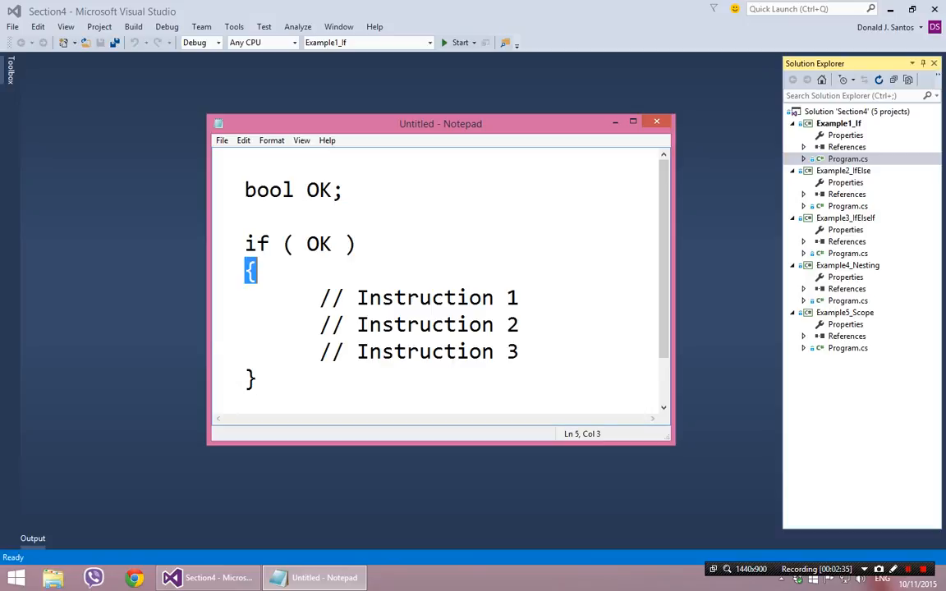
pyautogui.click(259, 379)
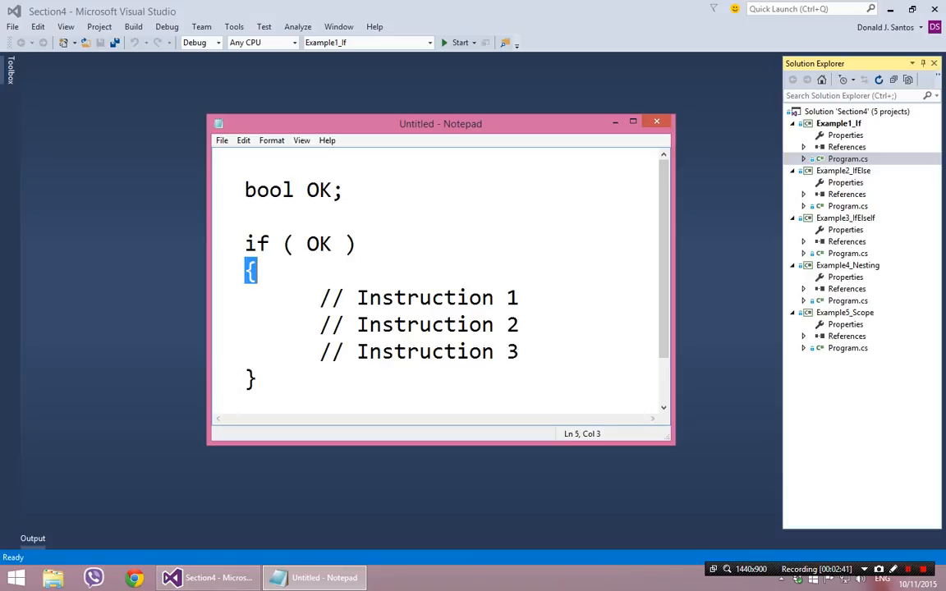
pyautogui.doubleClick(319, 243)
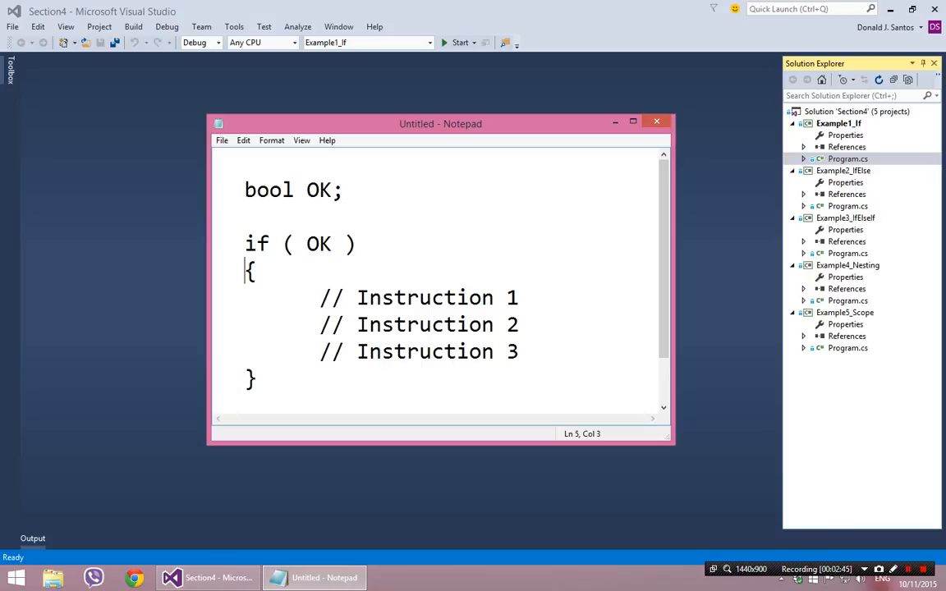
pyautogui.doubleClick(250, 271)
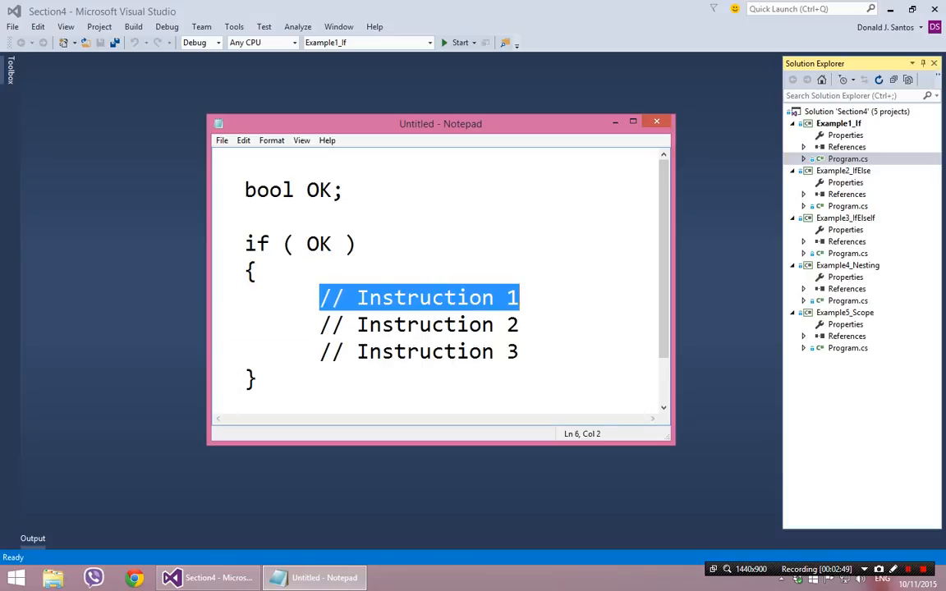
pyautogui.click(256, 378)
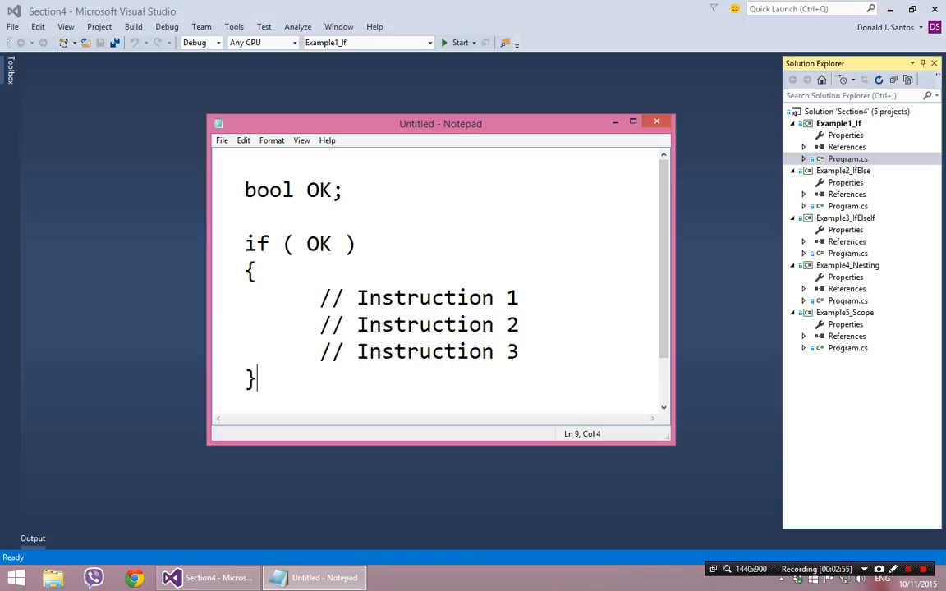
pyautogui.doubleClick(250, 379)
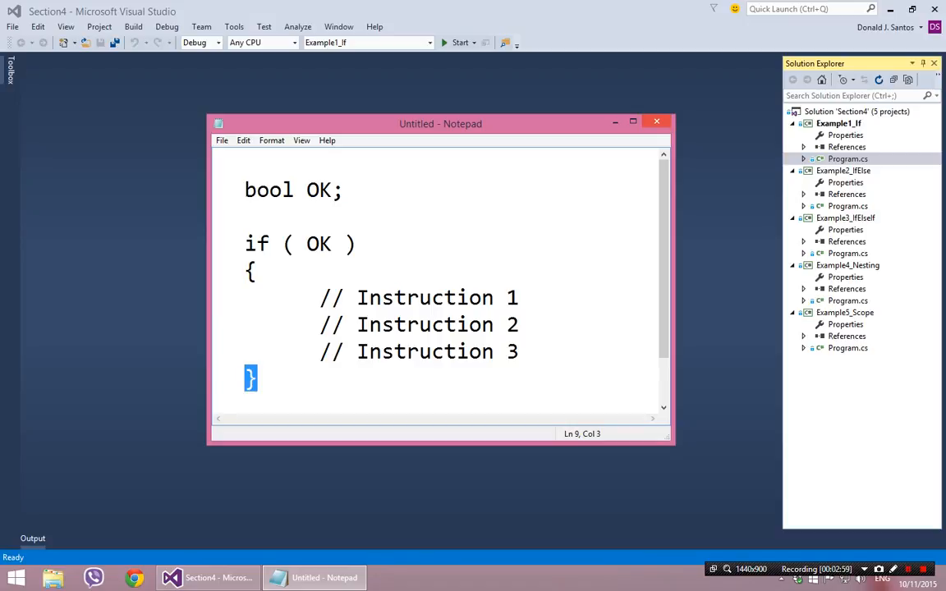
pyautogui.click(657, 121)
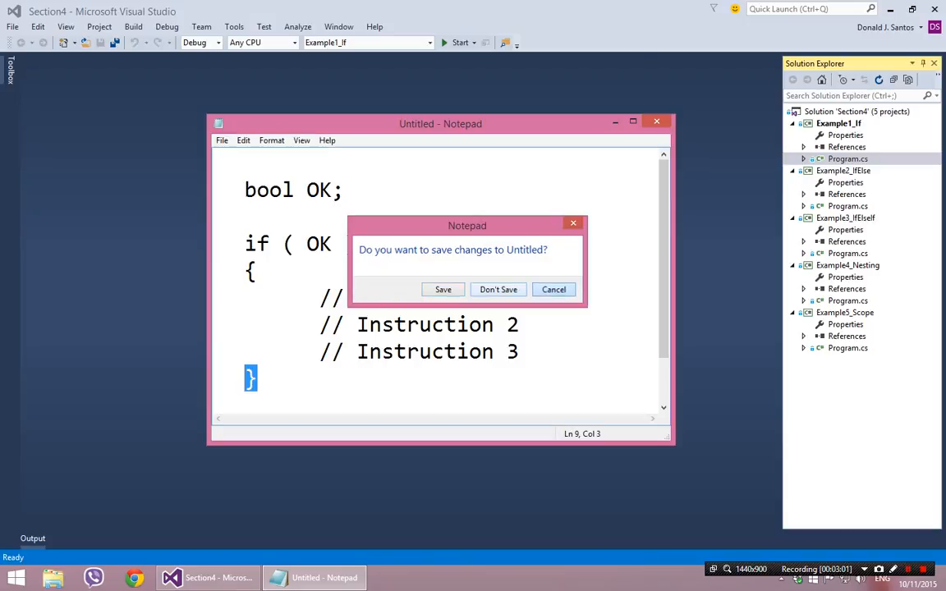
# - Cancel saving, strip the comments and declaration, try int x, leaving an empty if () block with a trailing semicolon
pyautogui.click(551, 289)
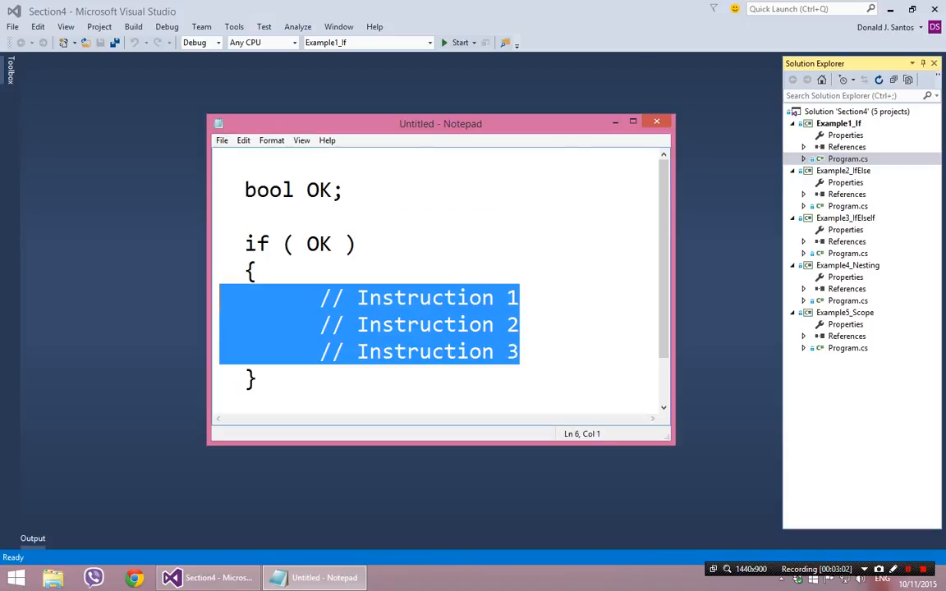
pyautogui.press('Delete')
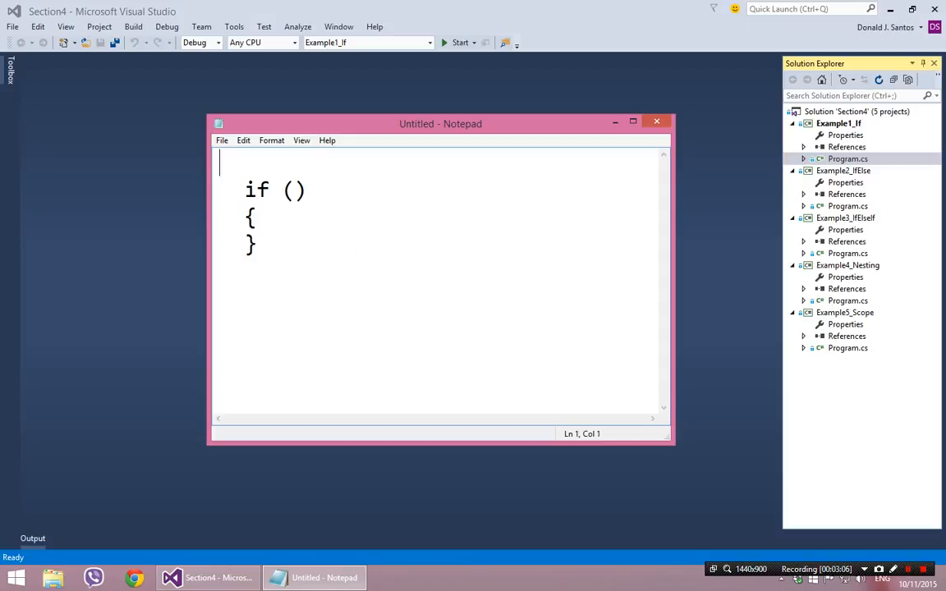
pyautogui.write(';')
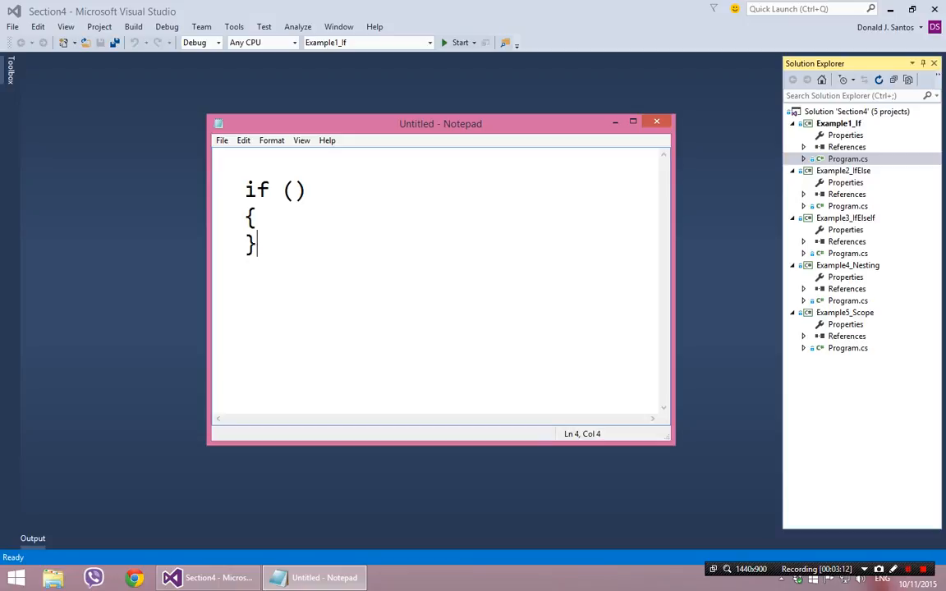
pyautogui.click(256, 217)
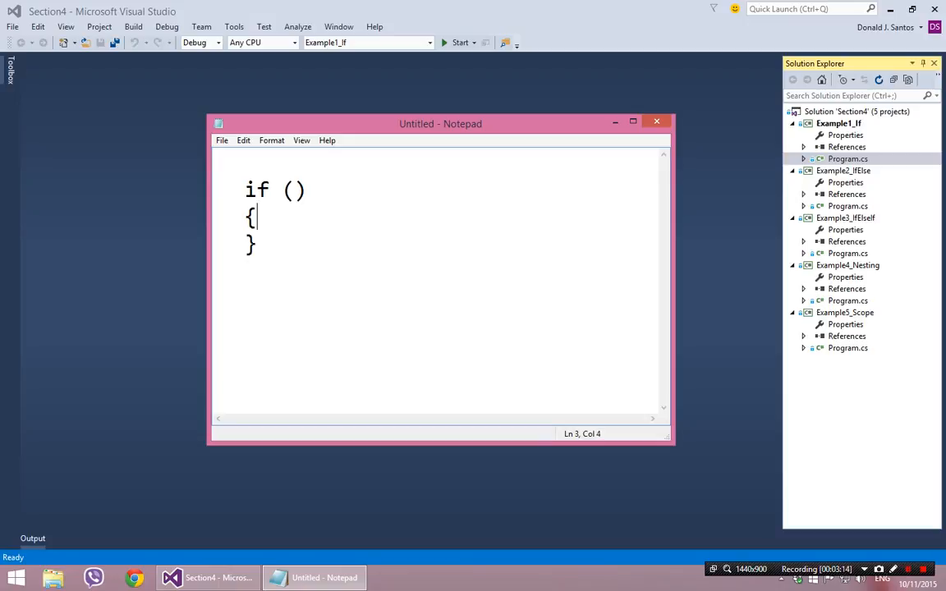
pyautogui.write('int x;')
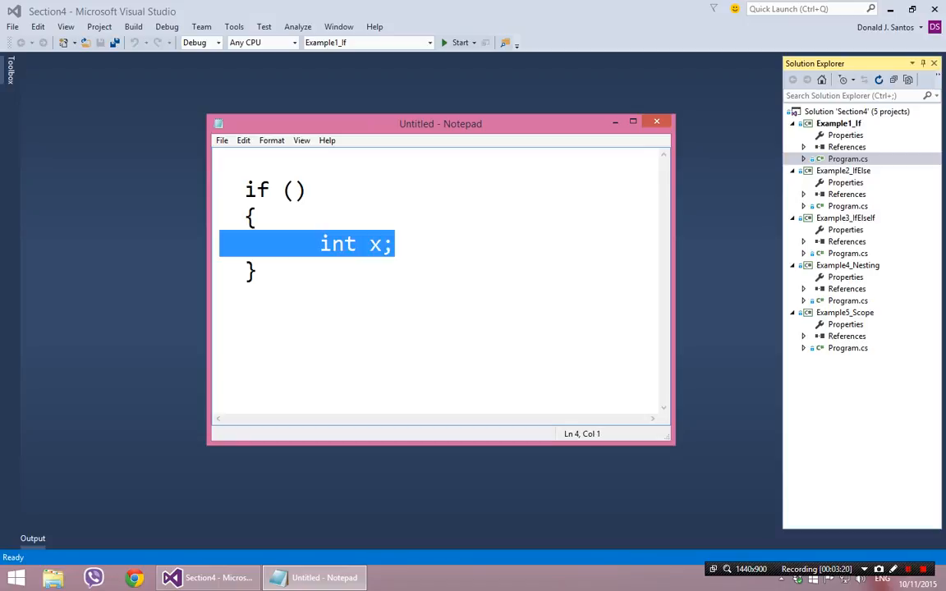
pyautogui.press('Delete')
pyautogui.write(';')
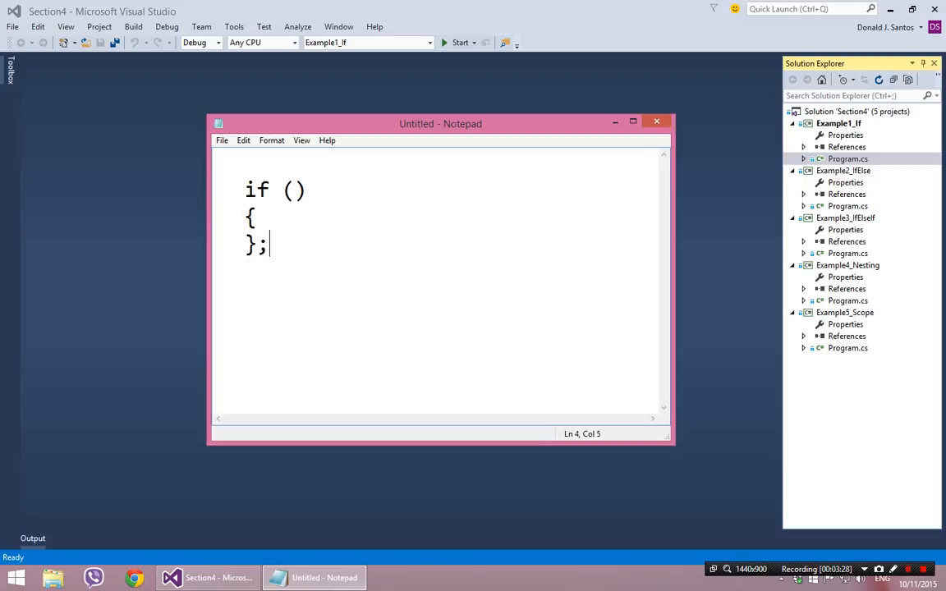
pyautogui.press('Backspace')
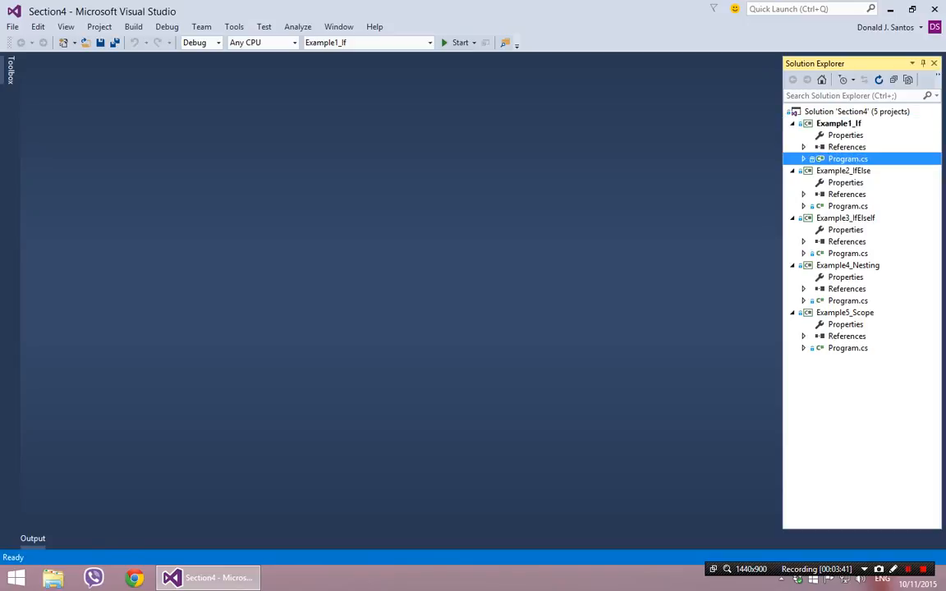
# - Open Example1_If's Program.cs and run it once, entering 4 at the prompt
pyautogui.doubleClick(847, 158)
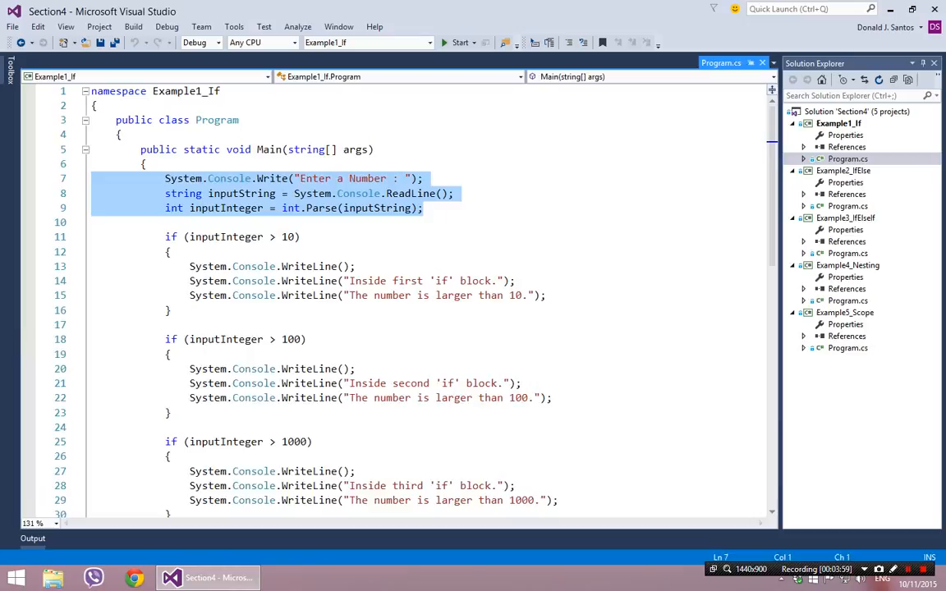
pyautogui.click(455, 42)
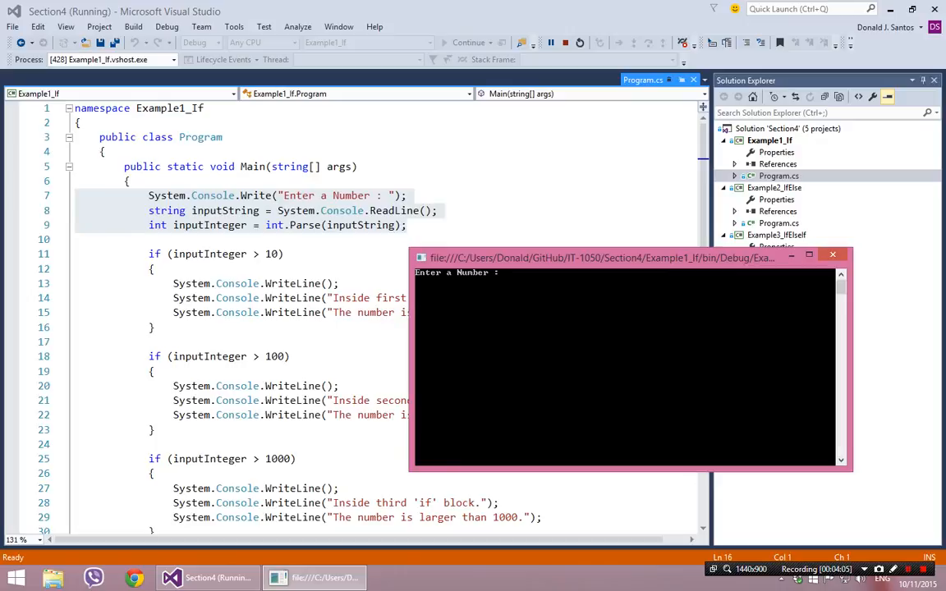
pyautogui.write('4')
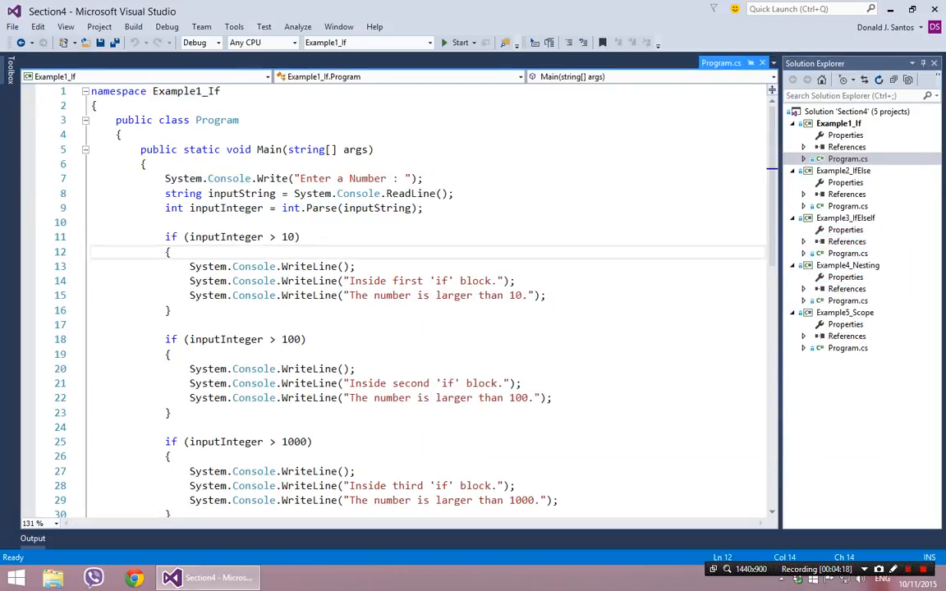
# - Highlight the inputInteger conditions of the first two if statements and scroll to the prompt line
pyautogui.moveTo(164, 177); pyautogui.dragTo(424, 207)
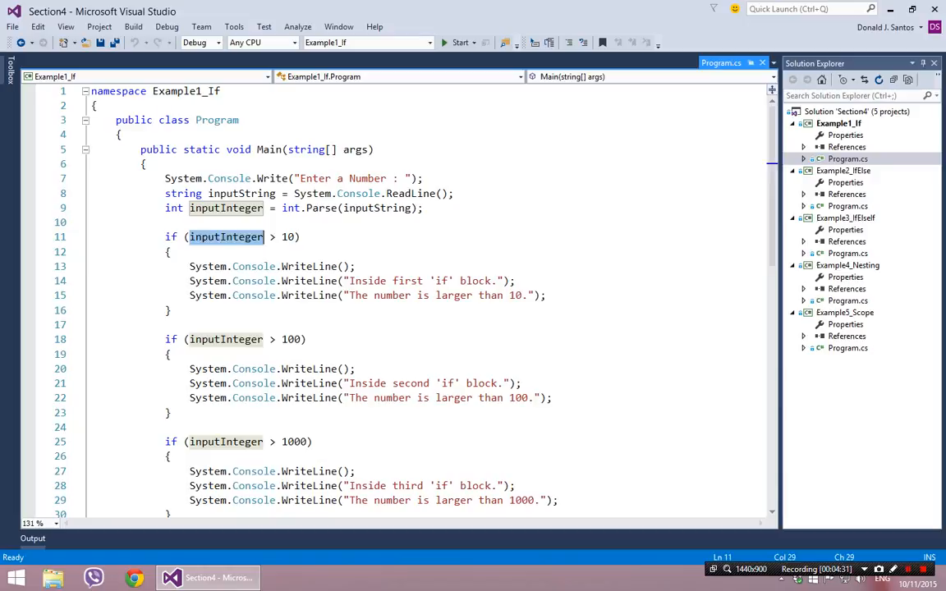
pyautogui.moveTo(190, 266); pyautogui.dragTo(545, 296)
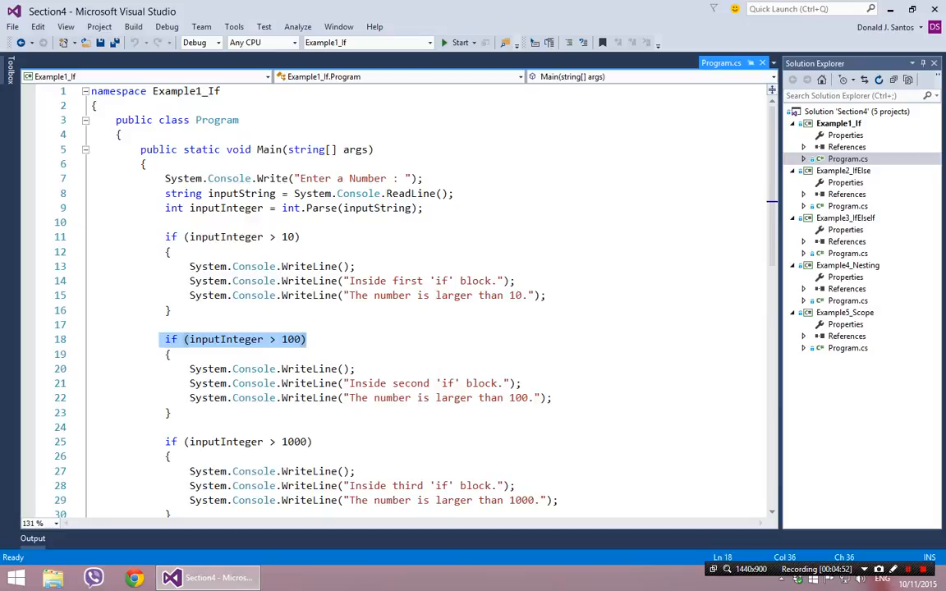
pyautogui.scroll(-3)
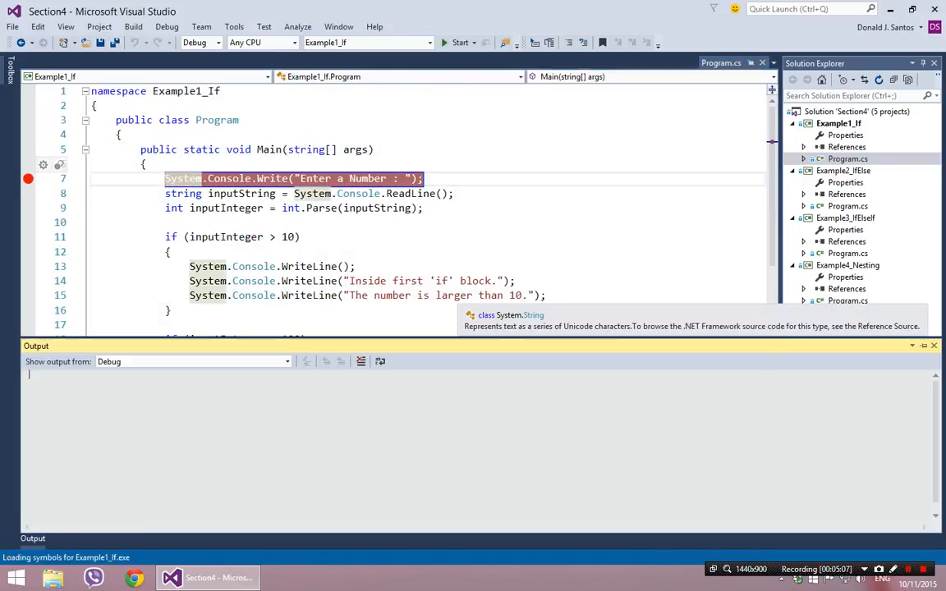
# - Start debugging with input 40 and dock the Locals window below the code showing inputInteger = 40
pyautogui.click(454, 43)
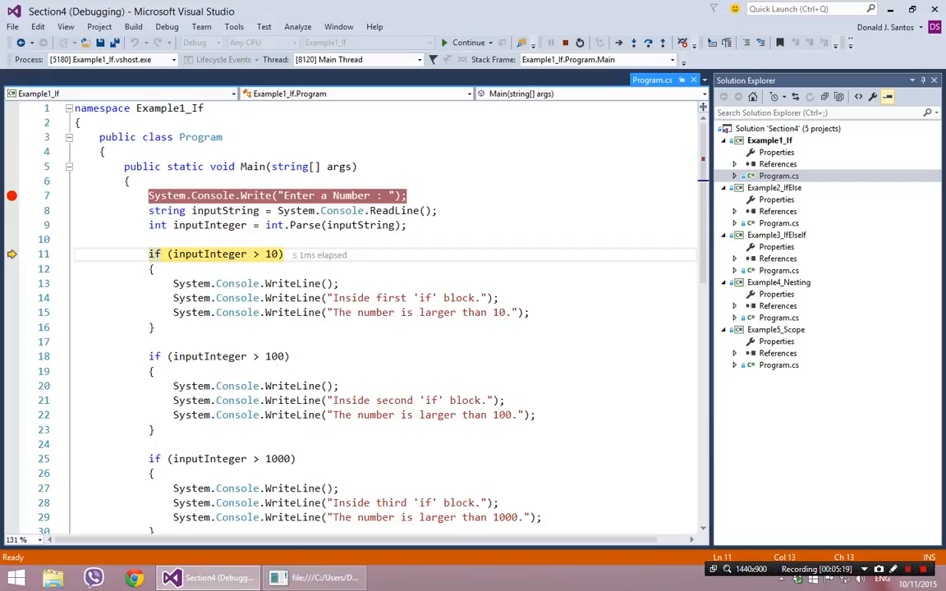
pyautogui.click(62, 27)
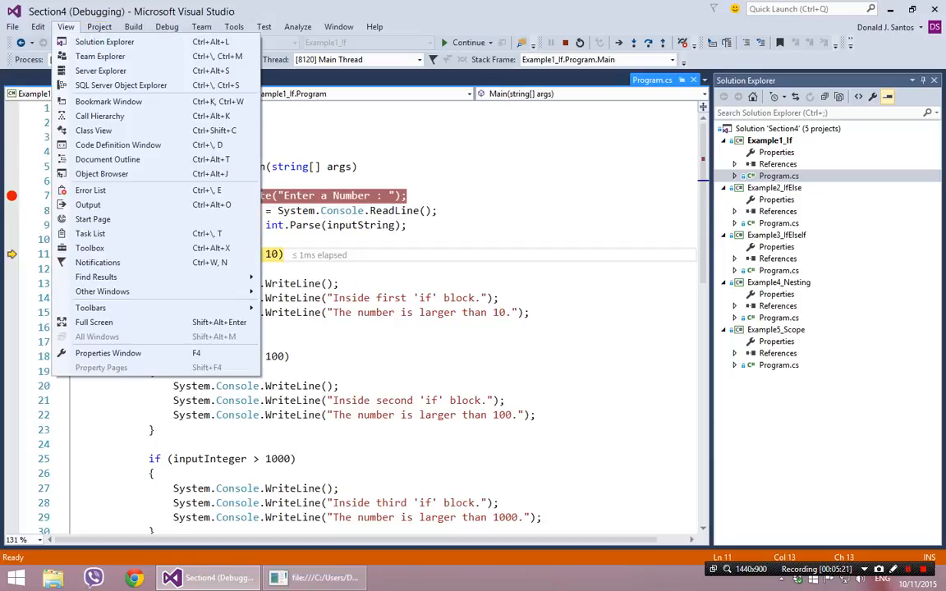
pyautogui.click(174, 26)
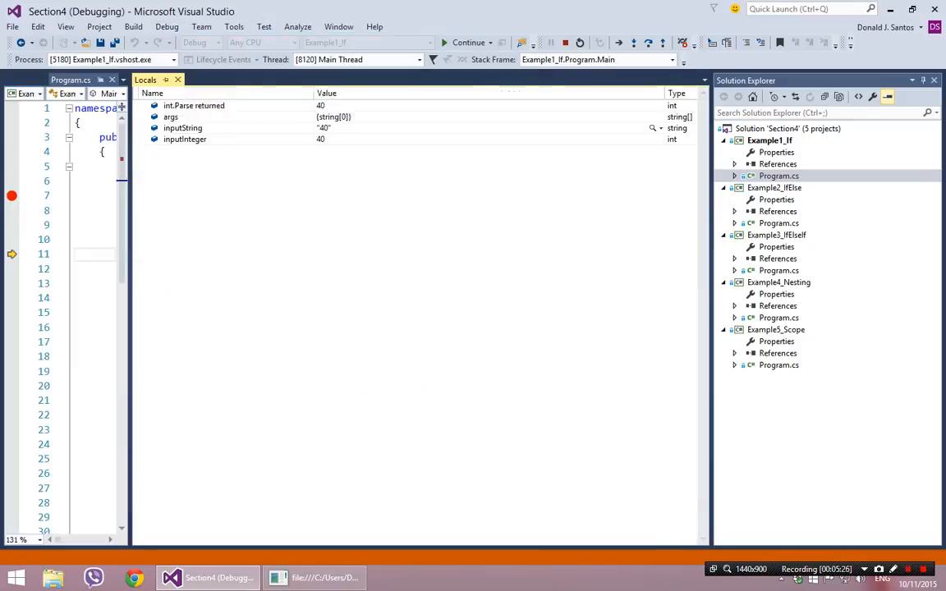
pyautogui.click(193, 105)
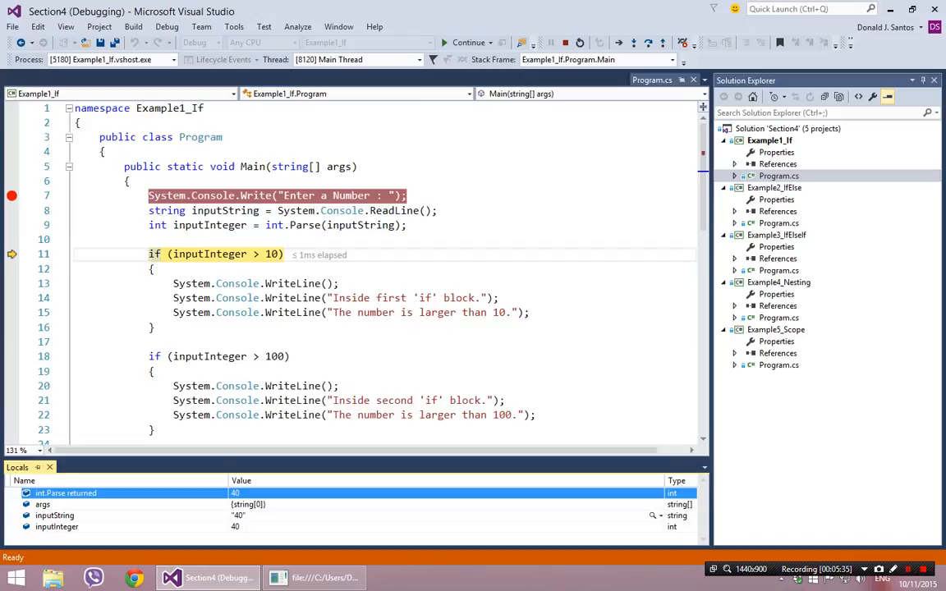
# - Inspect inputInteger's value 40, step past the first if block and highlight the second block's body
pyautogui.click(58, 527)
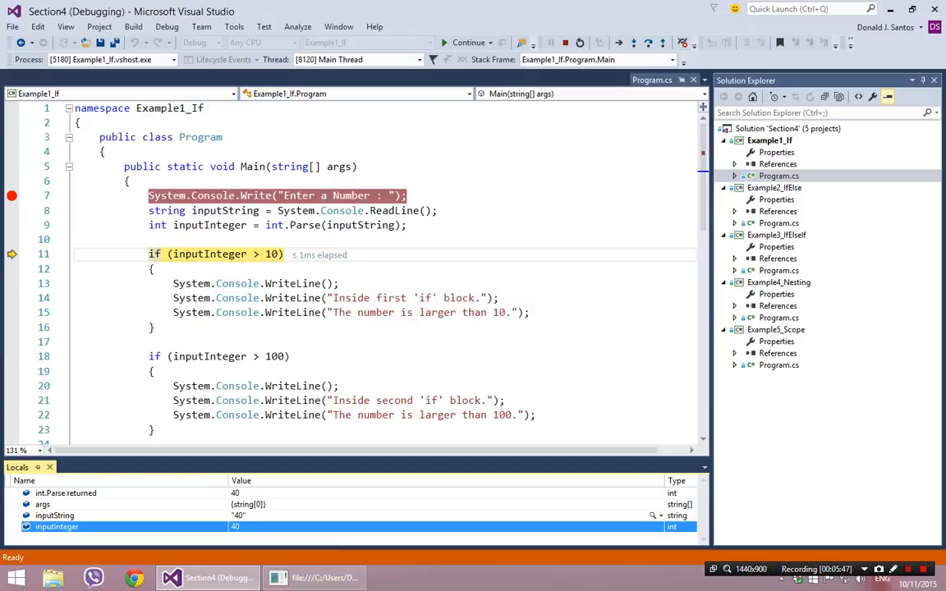
pyautogui.moveTo(647, 43)
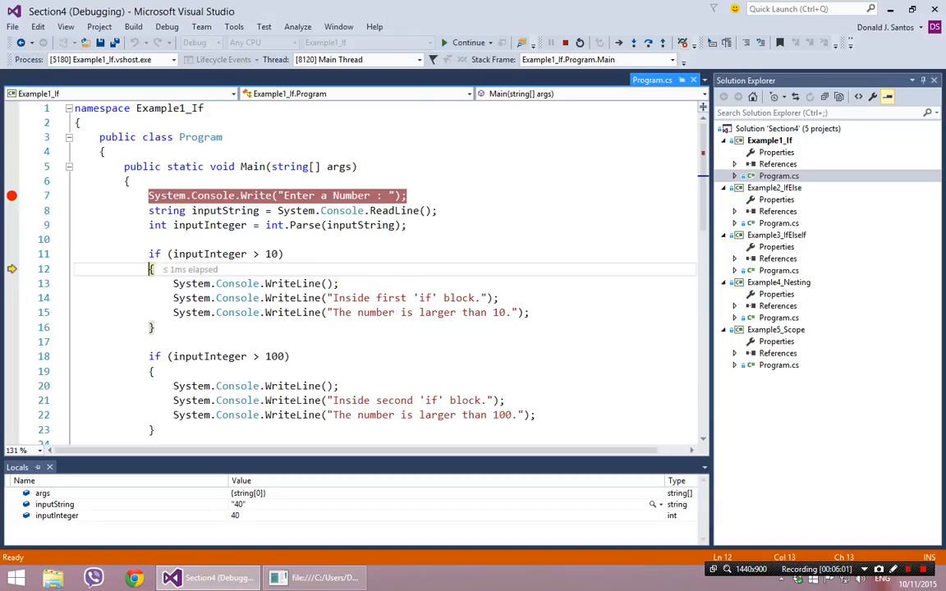
pyautogui.doubleClick(197, 253)
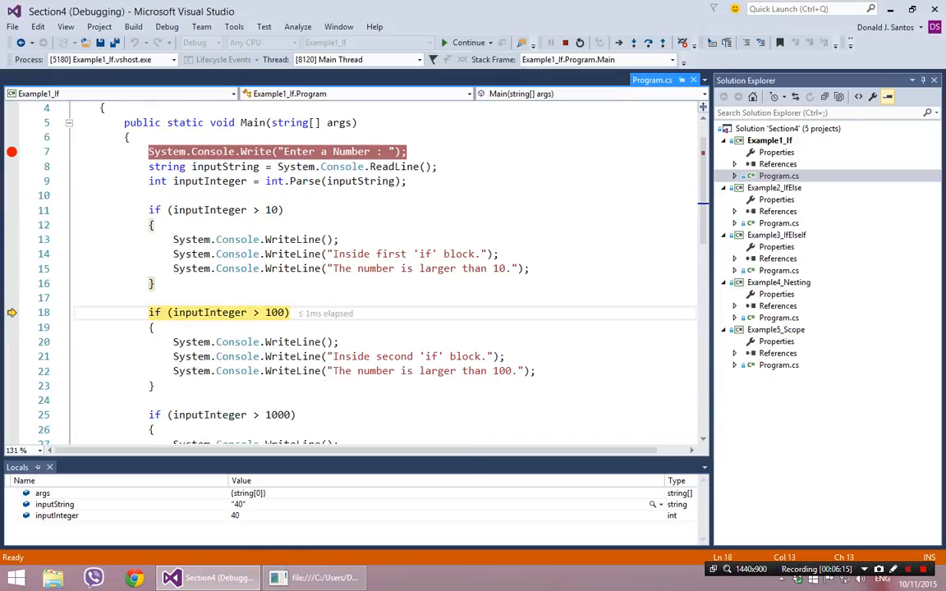
pyautogui.scroll(-3)
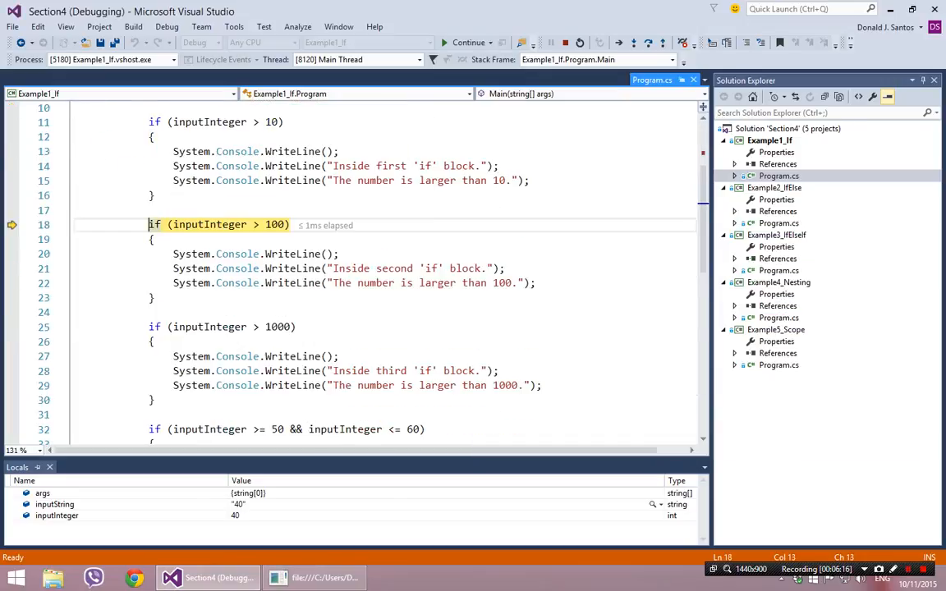
pyautogui.moveTo(207, 223)
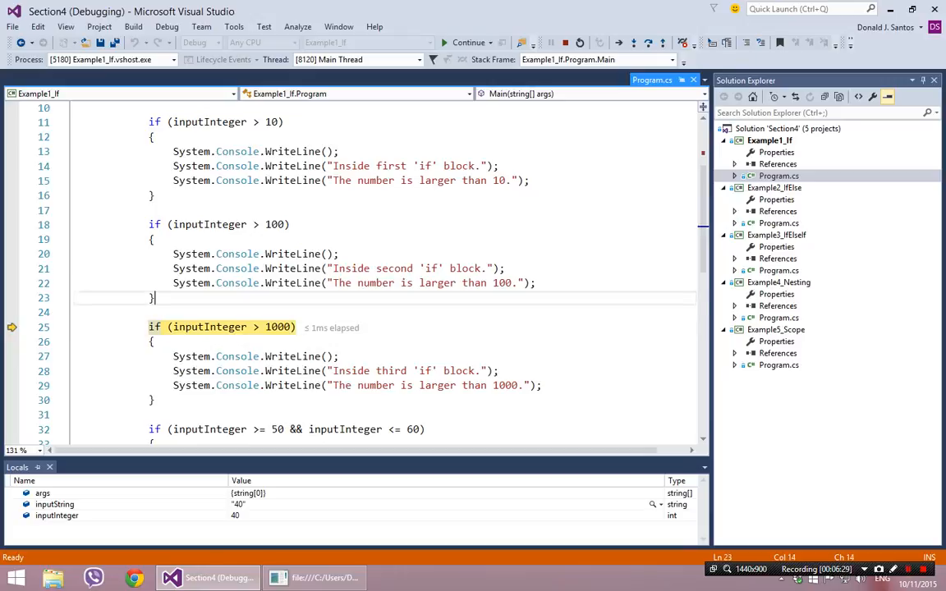
pyautogui.moveTo(151, 240); pyautogui.dragTo(155, 297)
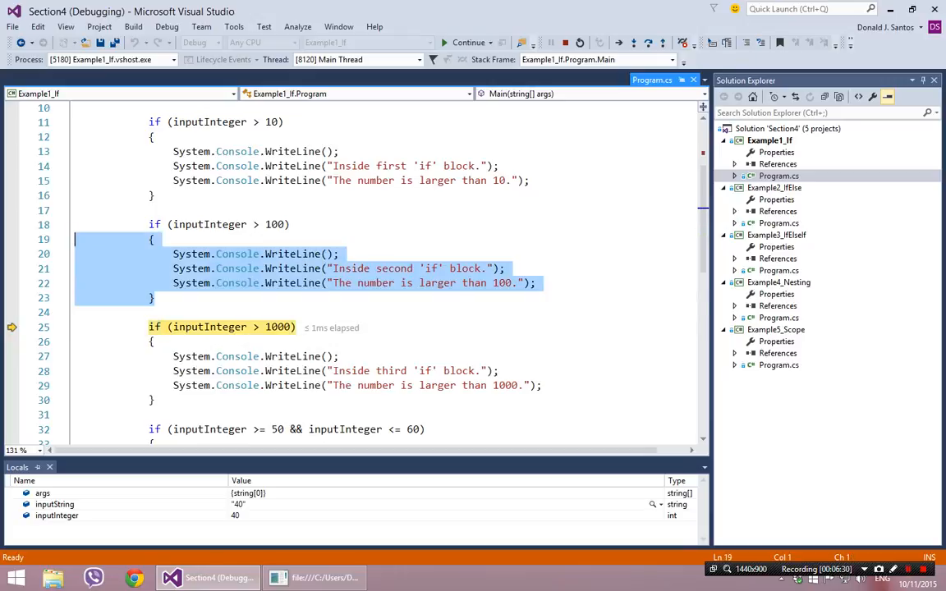
pyautogui.click(152, 299)
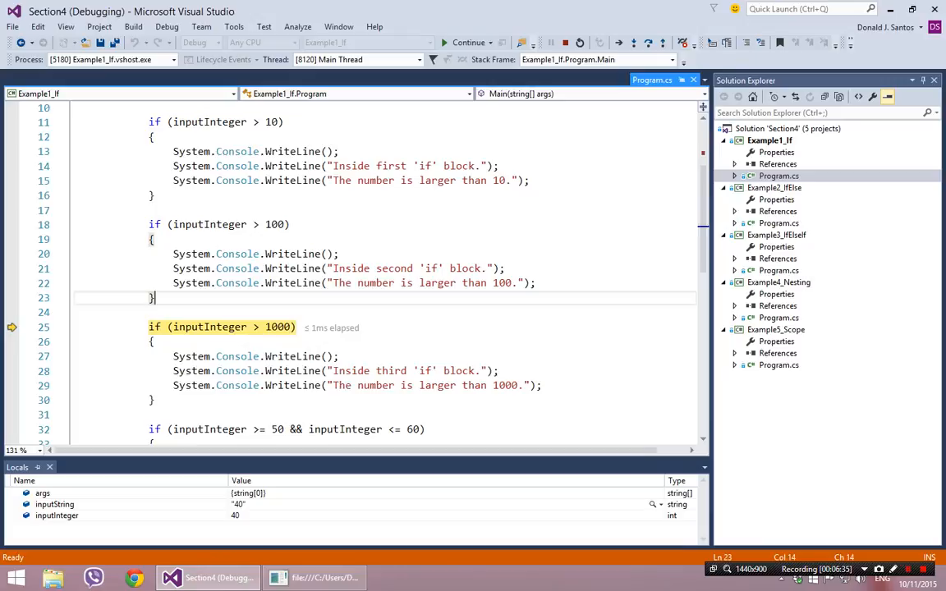
pyautogui.moveTo(151, 240); pyautogui.dragTo(151, 297)
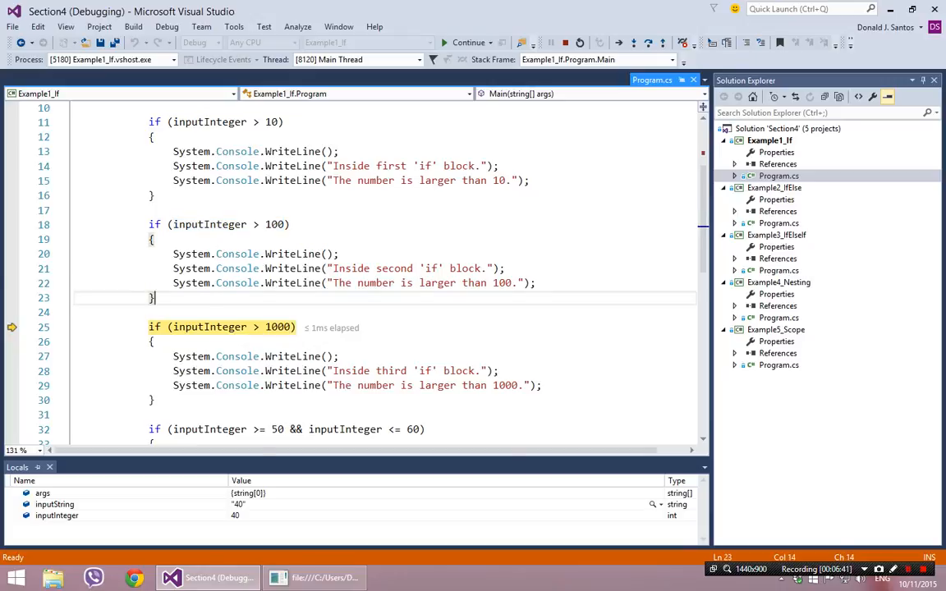
# - Step past the skipped fourth if block through the blank WriteLine and Press any key statements
pyautogui.scroll(-3)
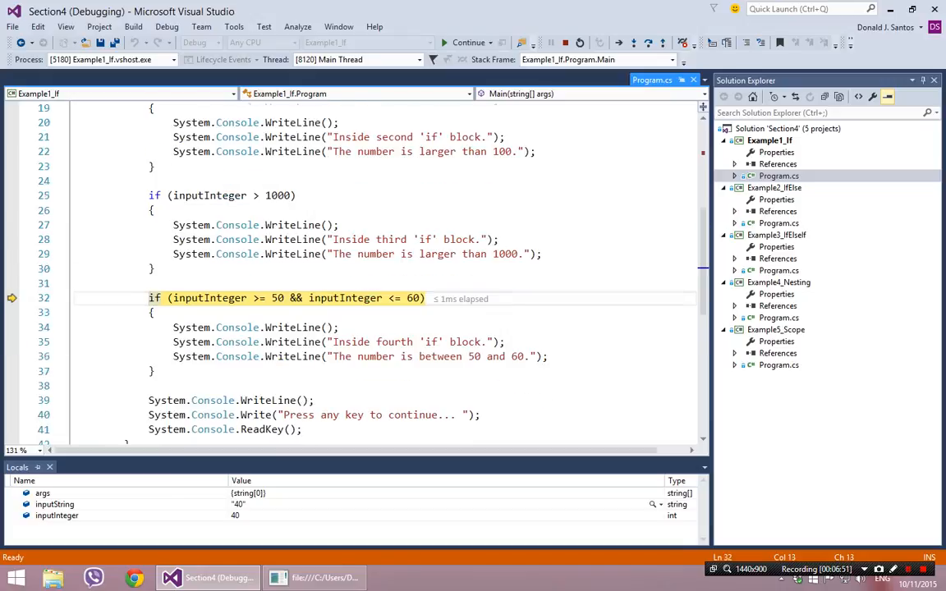
pyautogui.scroll(-3)
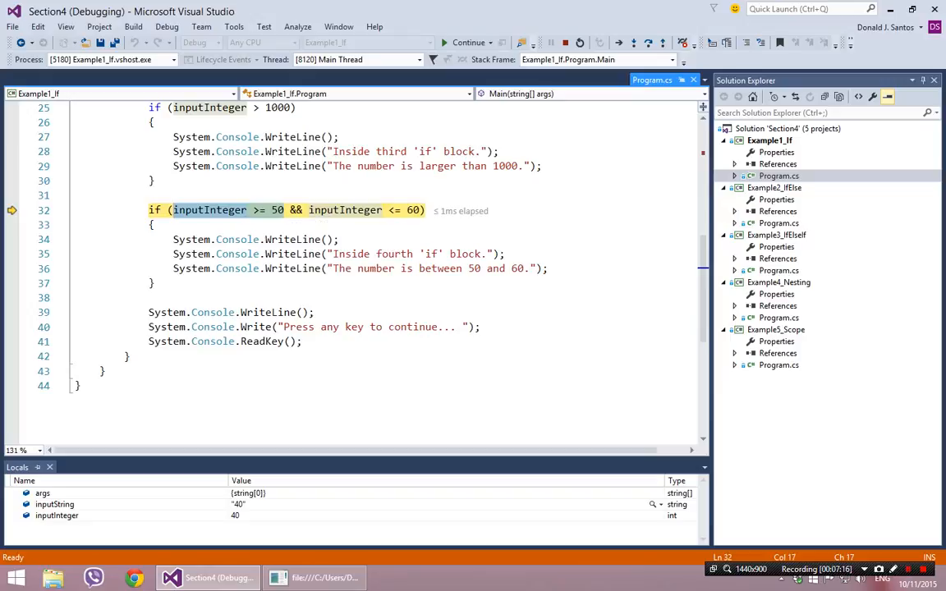
pyautogui.press('F10')
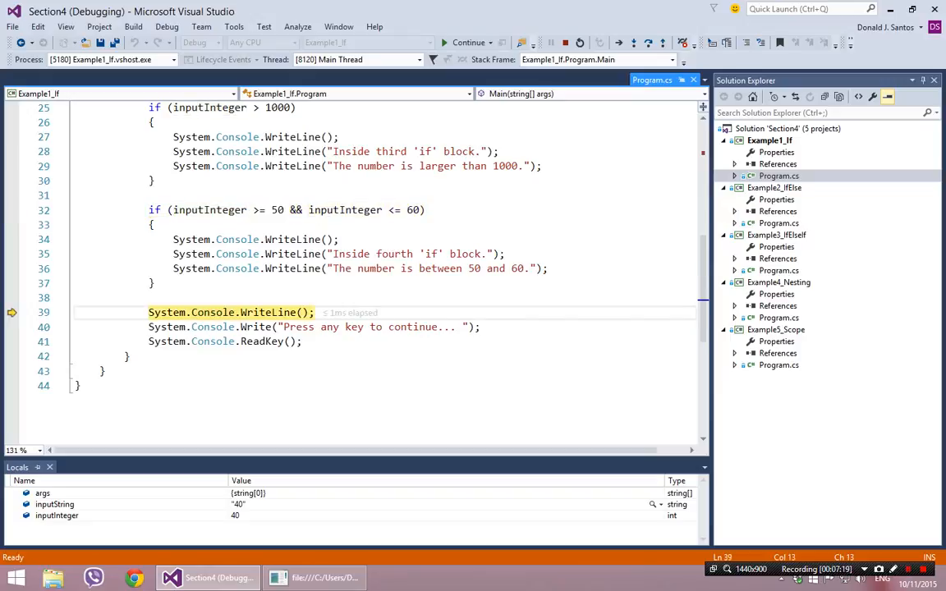
pyautogui.press('F10')
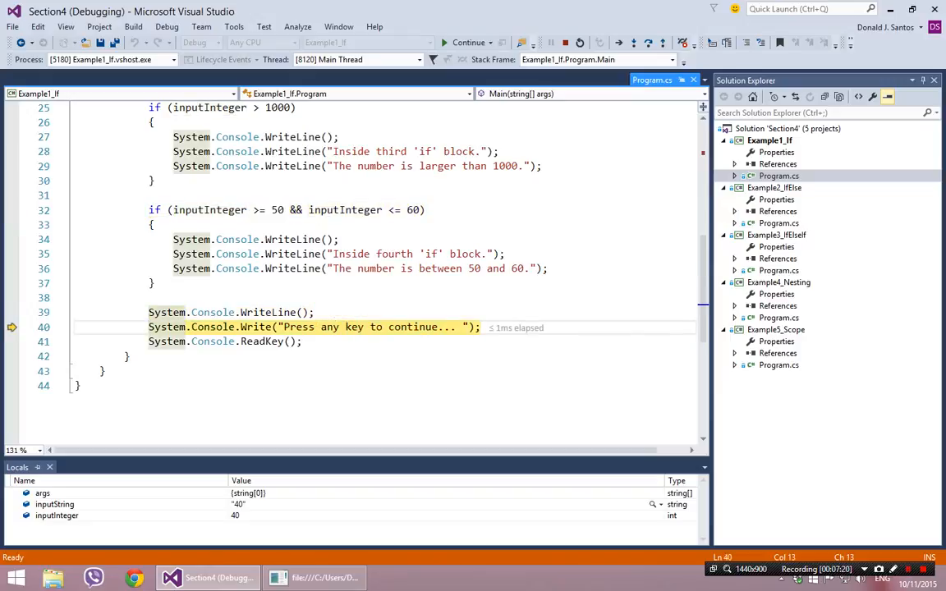
pyautogui.press('F10')
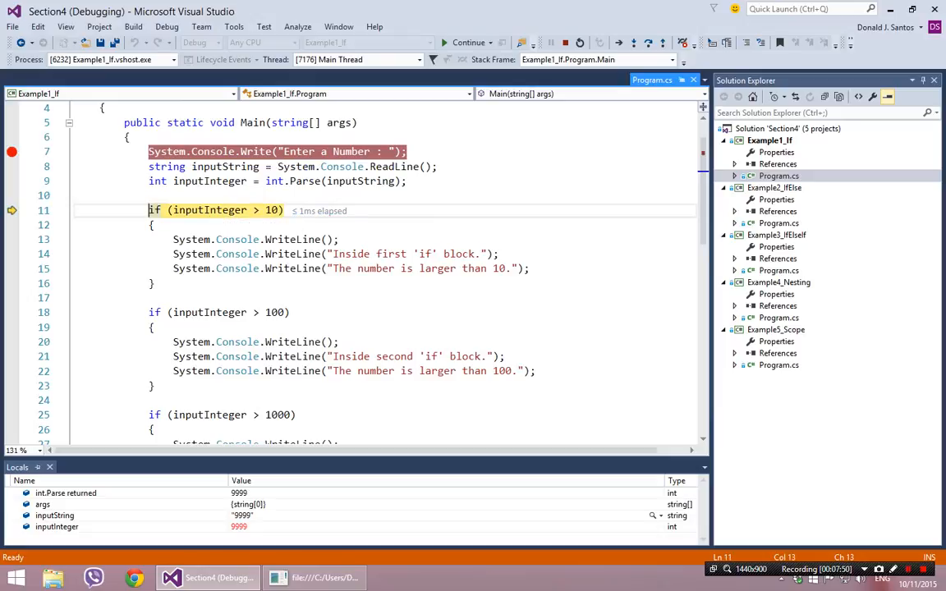
# - Step the 9999 run into the first three if blocks, check inputInteger at the fourth condition, and finish the run
pyautogui.press('F10')
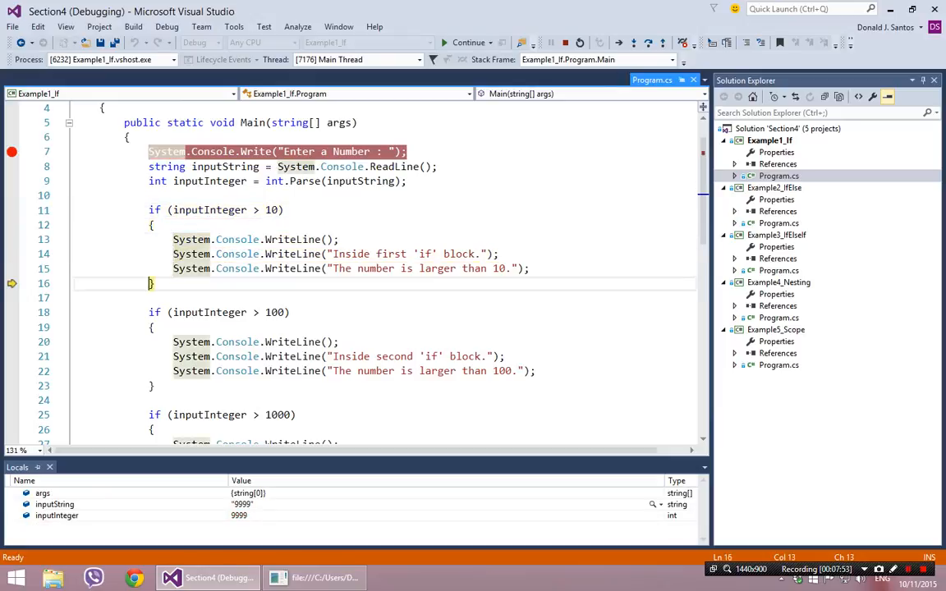
pyautogui.press('F10')
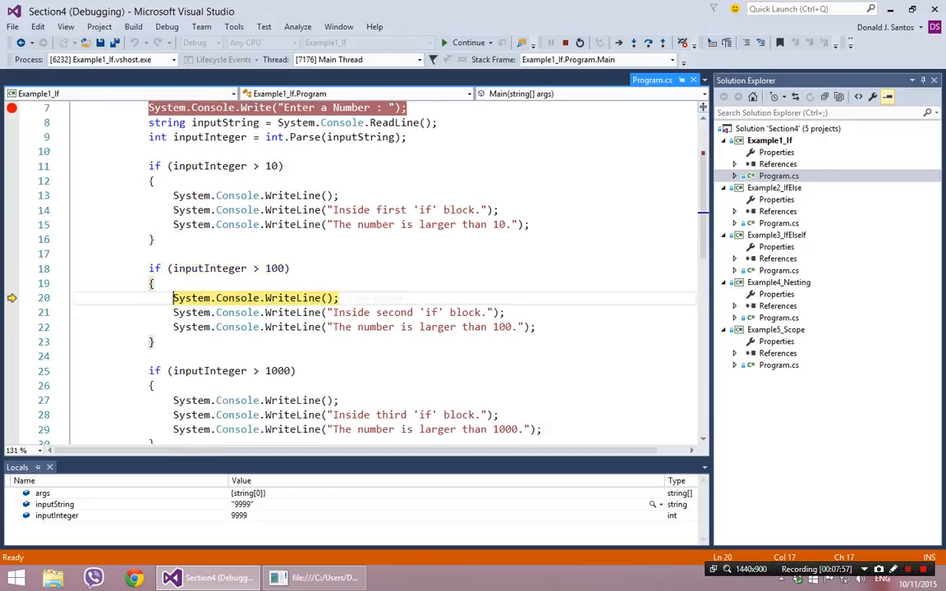
pyautogui.press('F10')
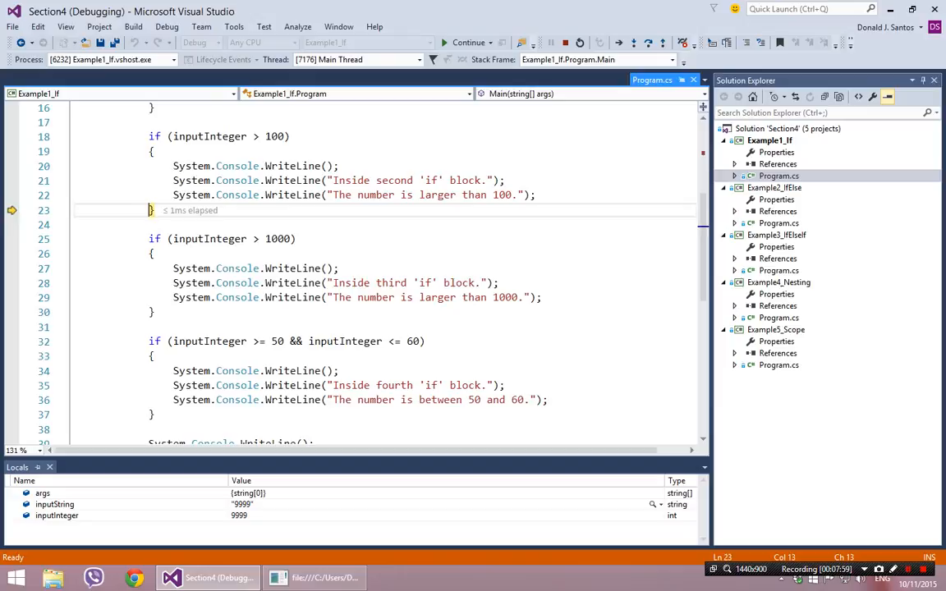
pyautogui.press('F10')
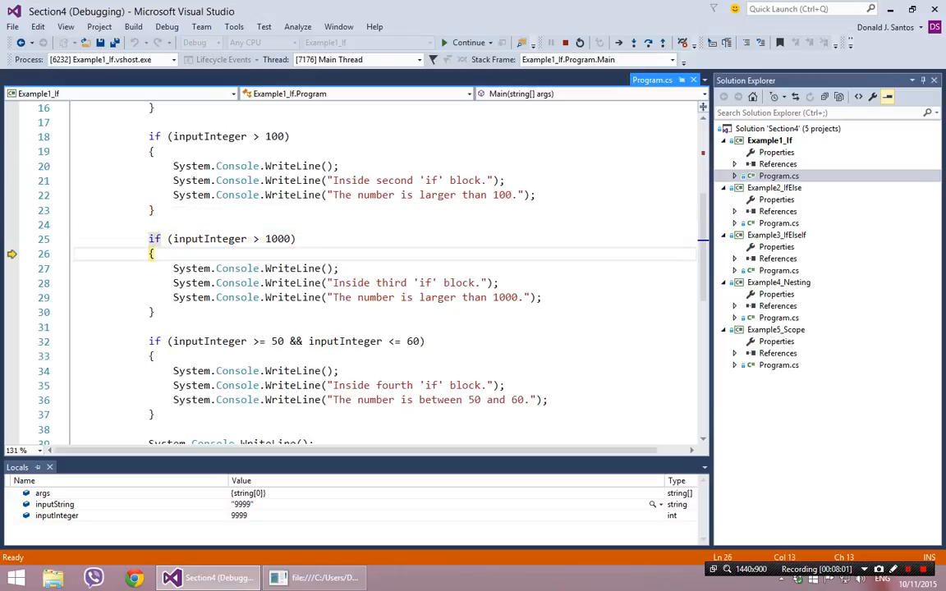
pyautogui.press('F10')
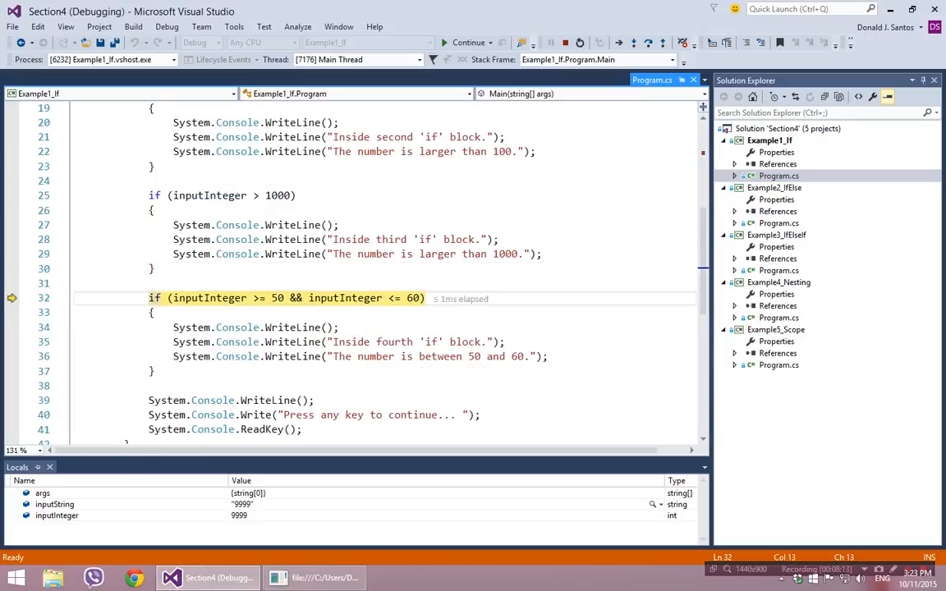
pyautogui.moveTo(210, 298)
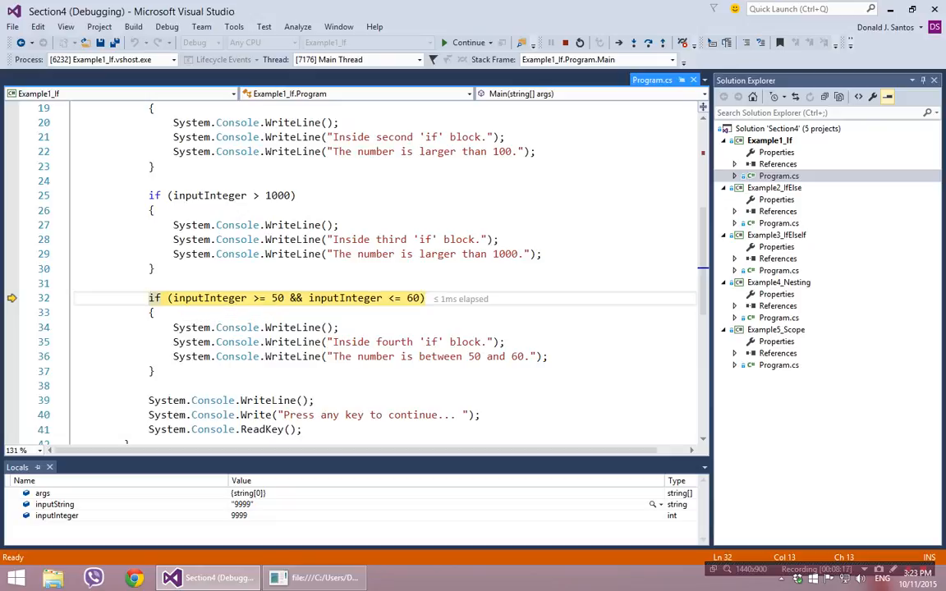
pyautogui.doubleClick(345, 299)
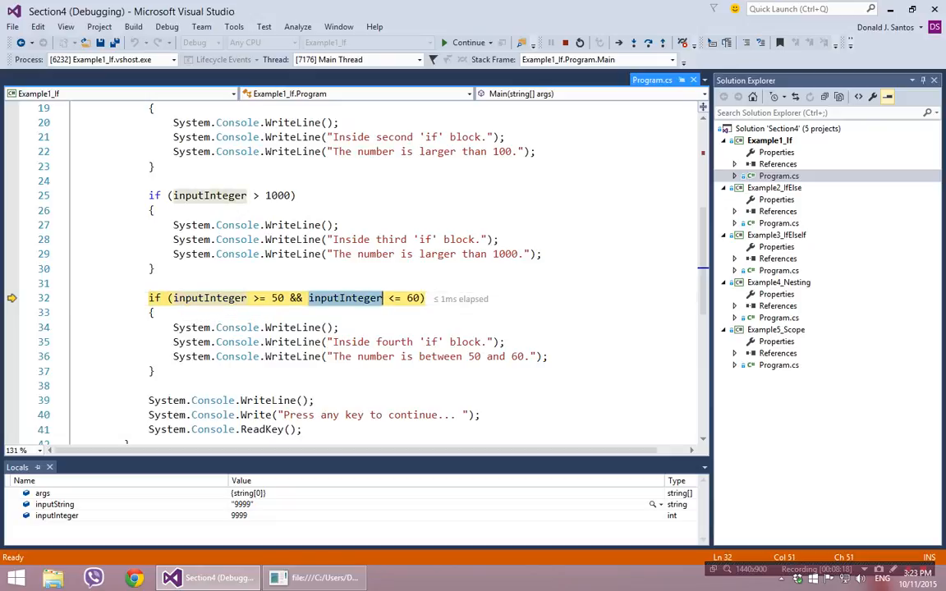
pyautogui.moveTo(345, 299)
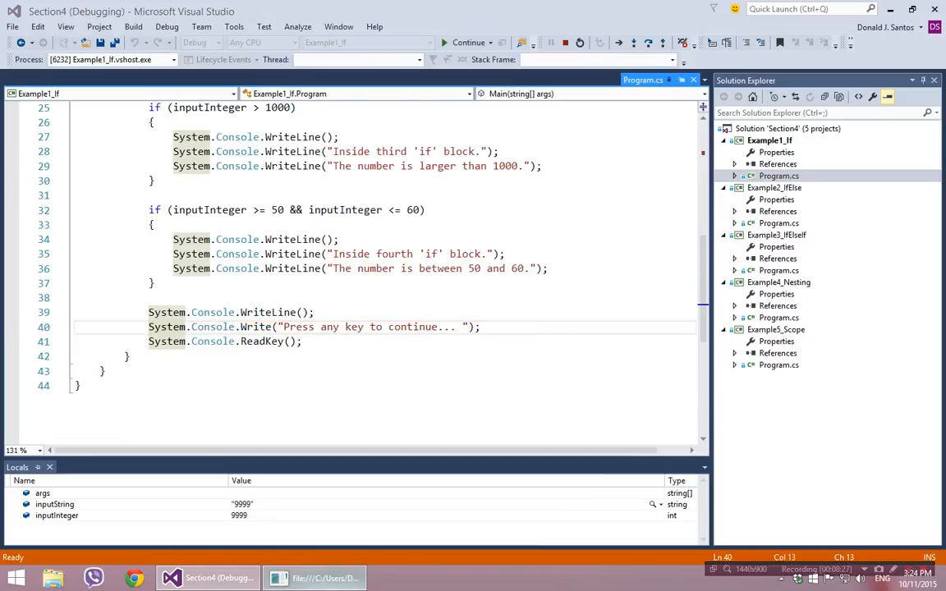
pyautogui.click(456, 42)
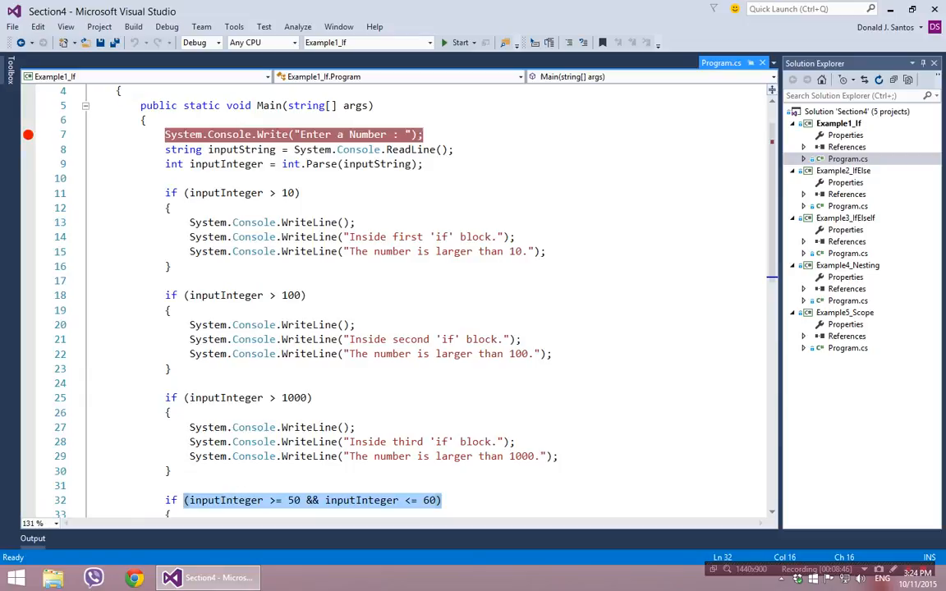
# - Debug again with input 55, stepping past the skipped second and third blocks to the fourth if condition
pyautogui.click(453, 43)
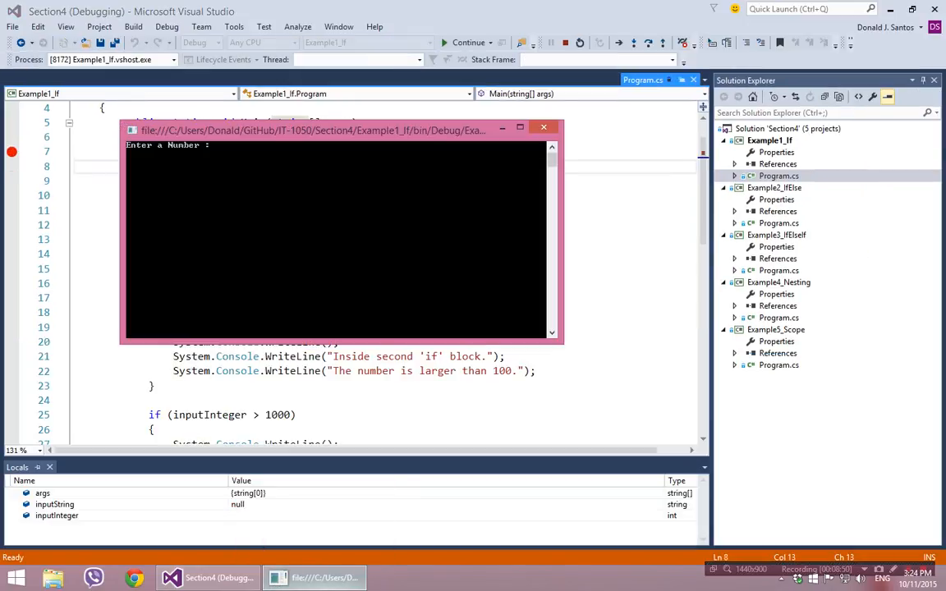
pyautogui.write('55')
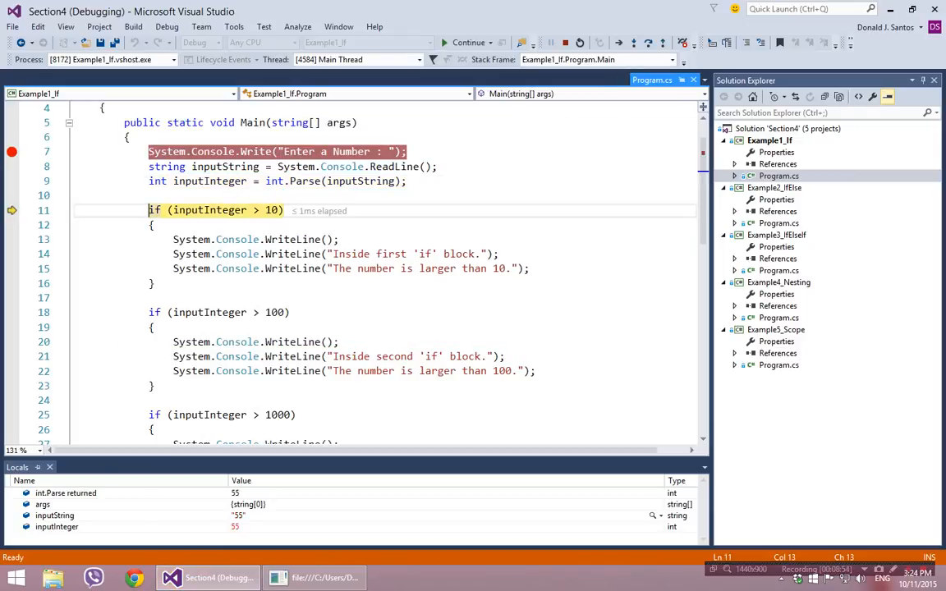
pyautogui.click(55, 527)
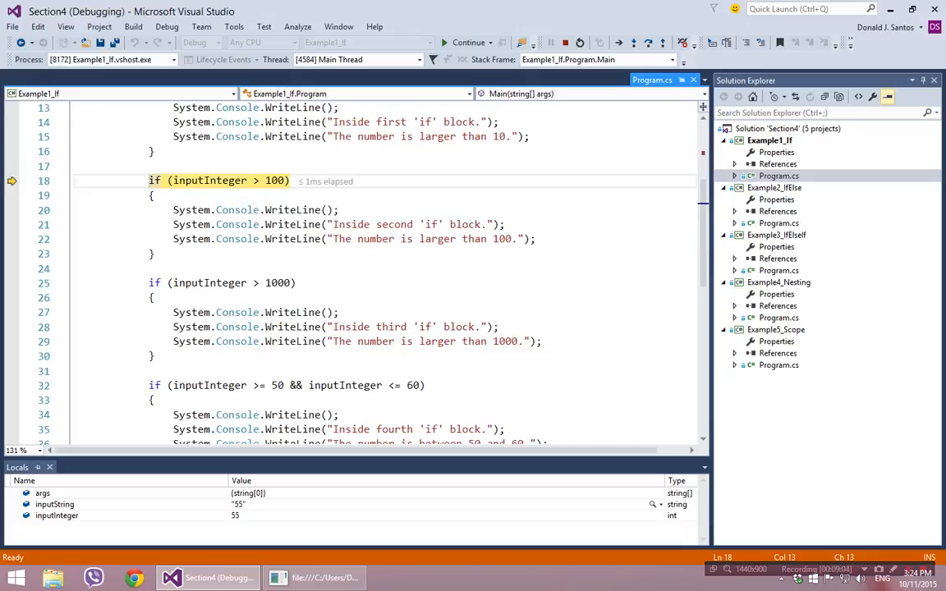
pyautogui.press('F10')
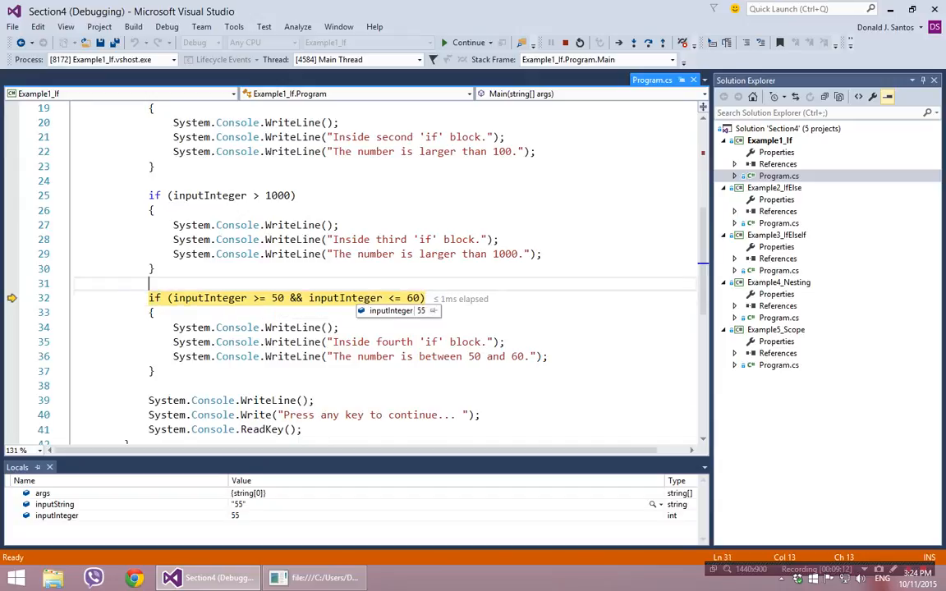
pyautogui.press('F10')
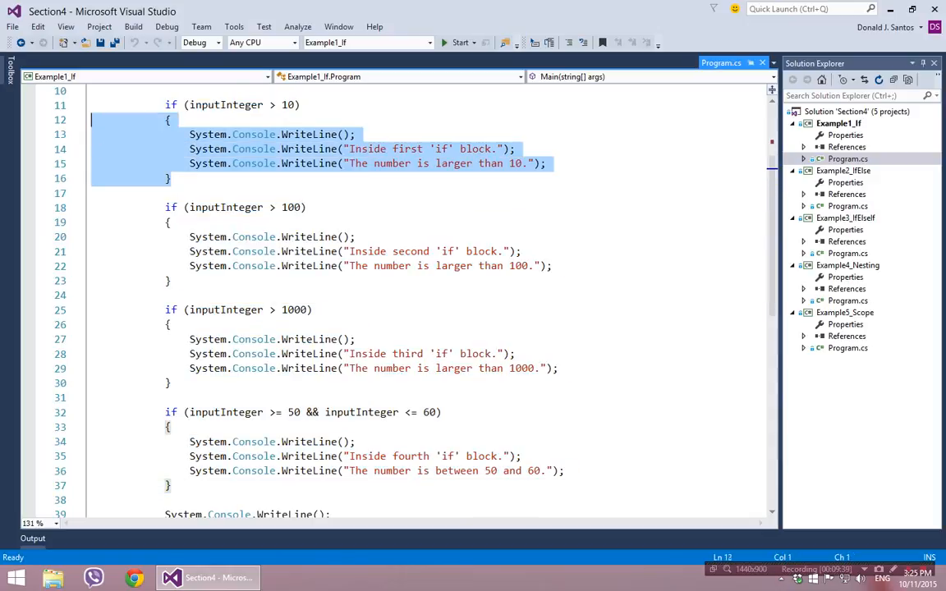
# - Review Program.cs after debugging, highlighting the second if condition and scrolling through the if blocks
pyautogui.scroll(3)
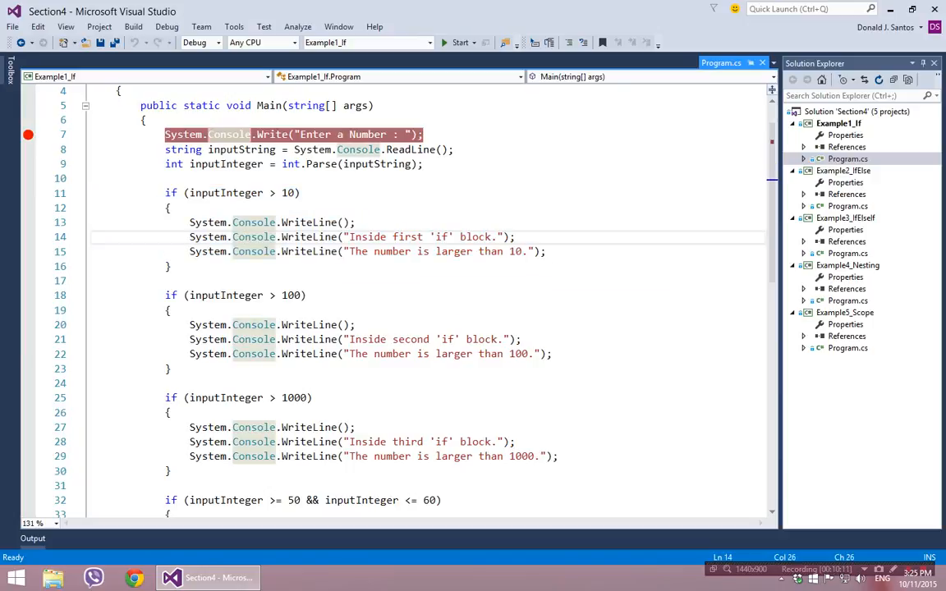
pyautogui.moveTo(190, 221); pyautogui.dragTo(549, 251)
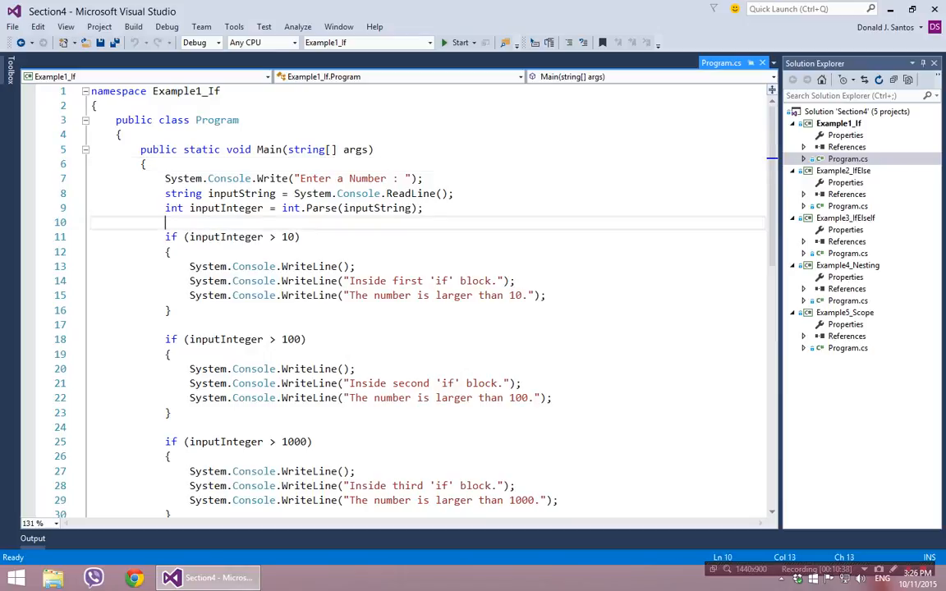
pyautogui.scroll(-3)
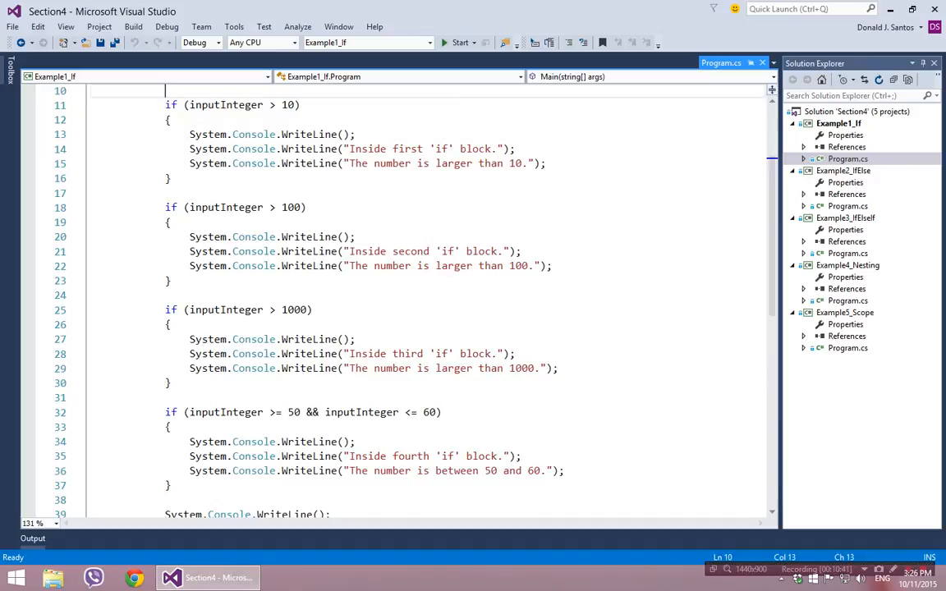
pyautogui.scroll(-3)
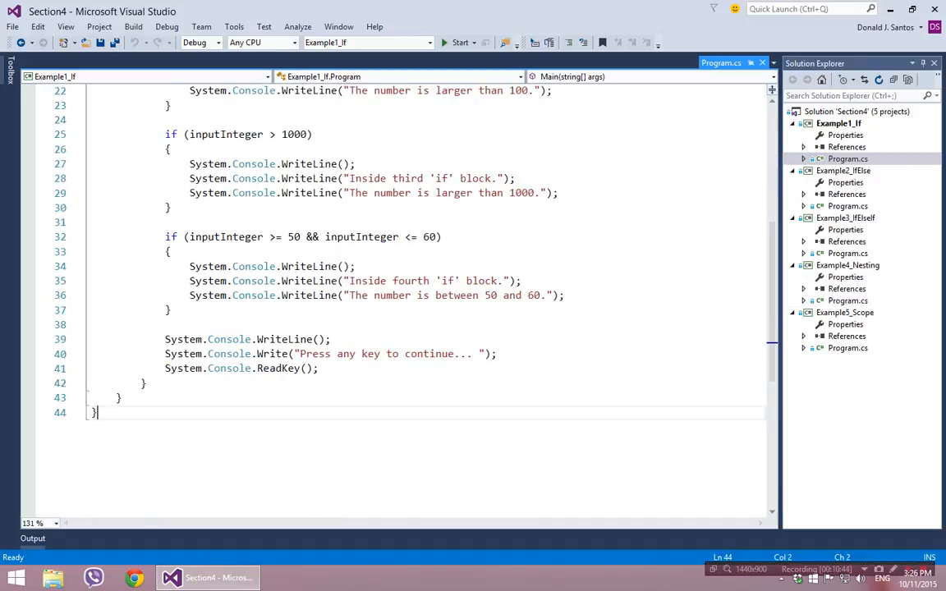